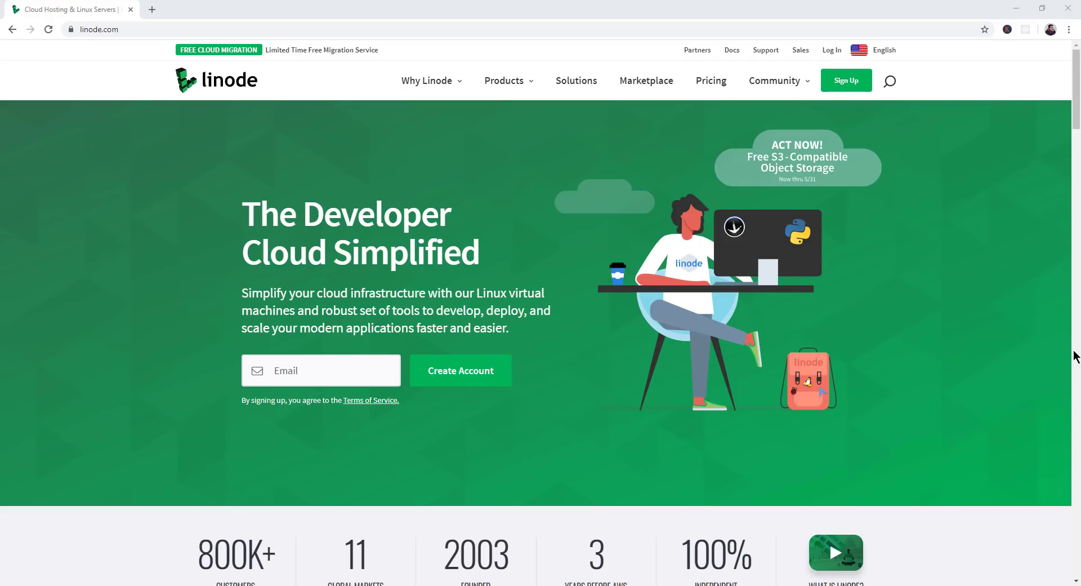
- Scroll through the linode.com homepage content and back up before heading to Cloud Manager
{"action": "scroll", "scroll_direction": "down", "scroll_amount": 3}
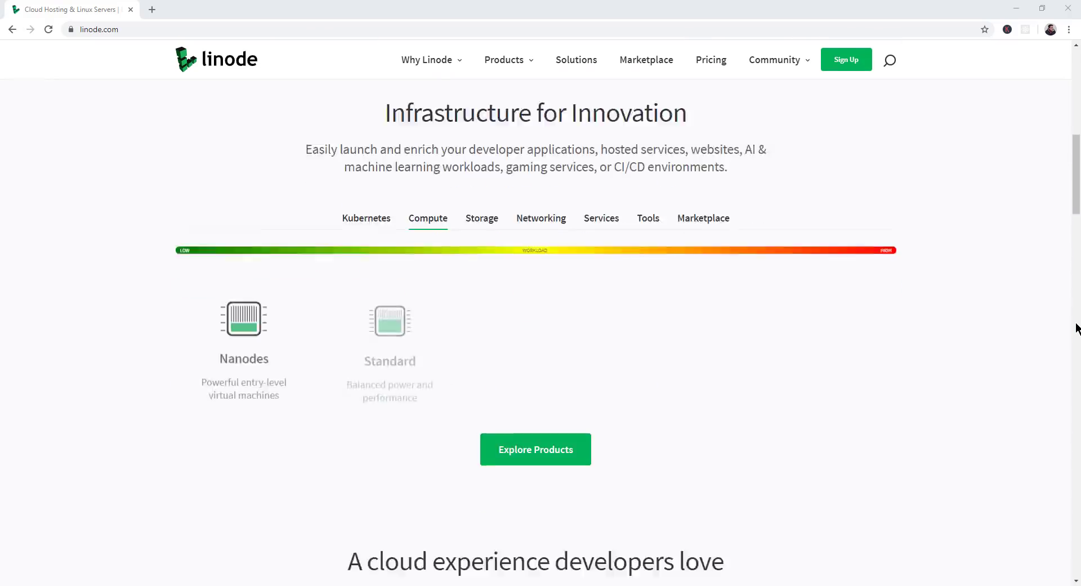
{"action": "scroll", "scroll_direction": "down", "scroll_amount": 3}
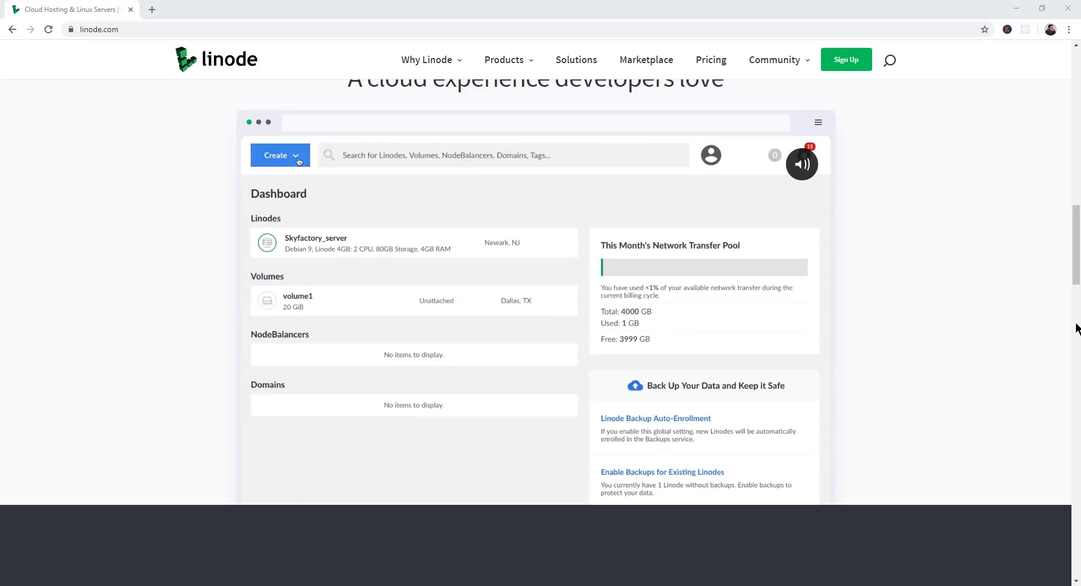
{"action": "scroll", "scroll_direction": "up", "scroll_amount": 3}
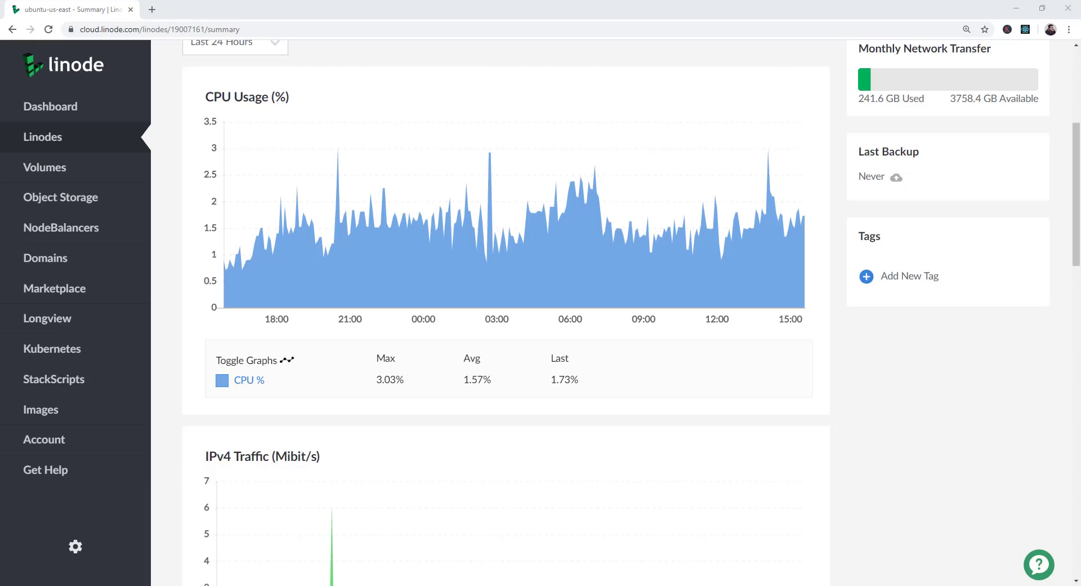
{"action": "mouse_move", "coordinate": [1024, 414]}
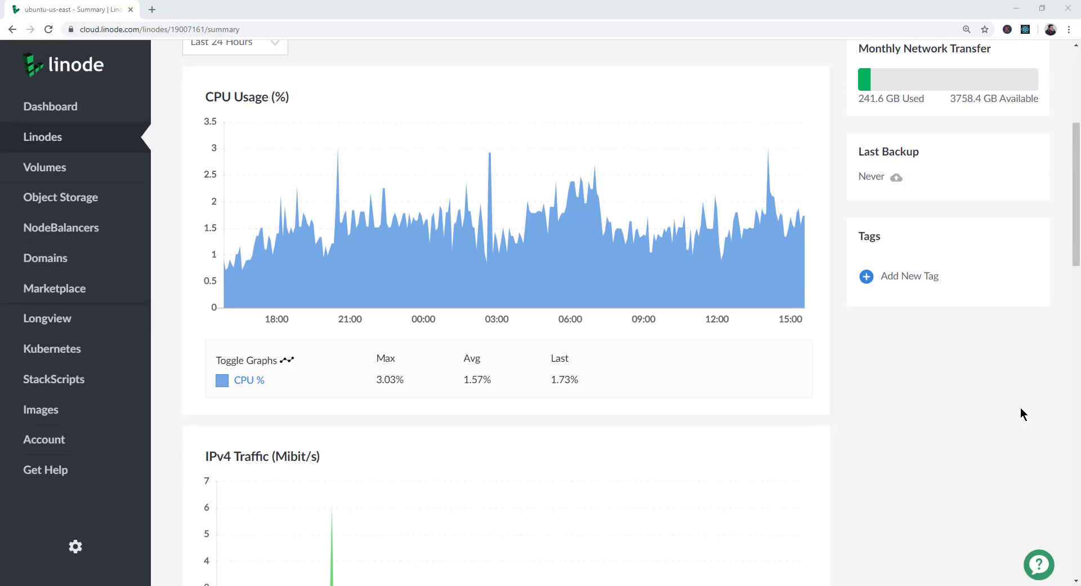
{"action": "mouse_move", "coordinate": [990, 507]}
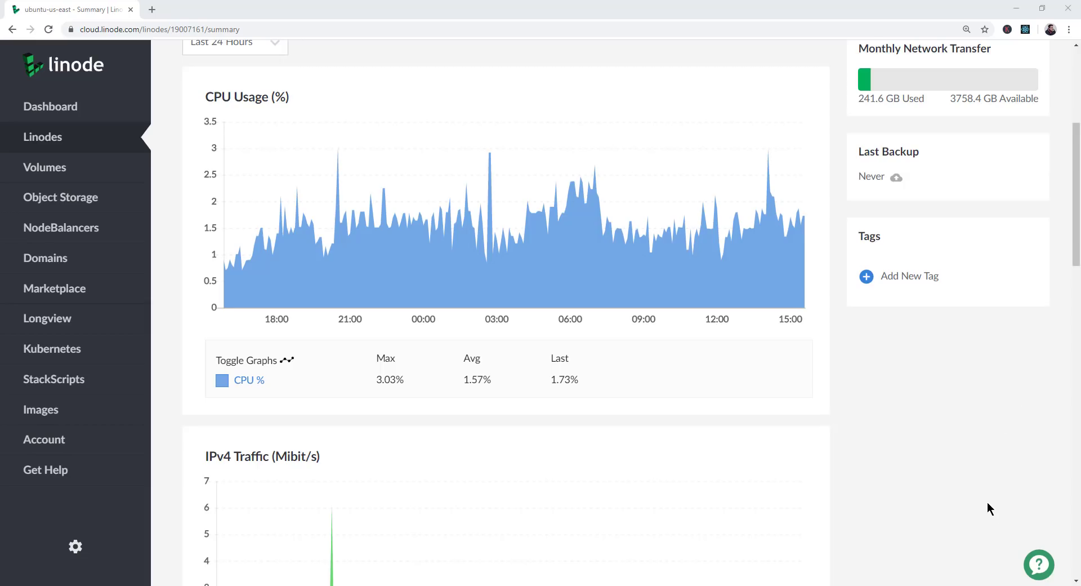
{"action": "mouse_move", "coordinate": [1007, 461]}
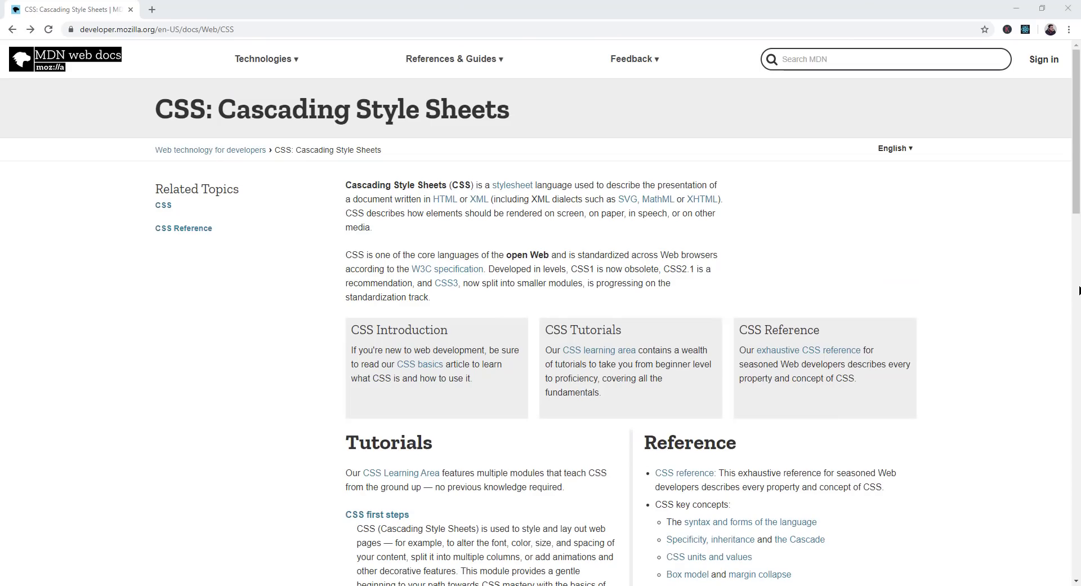
{"action": "mouse_move", "coordinate": [1041, 308]}
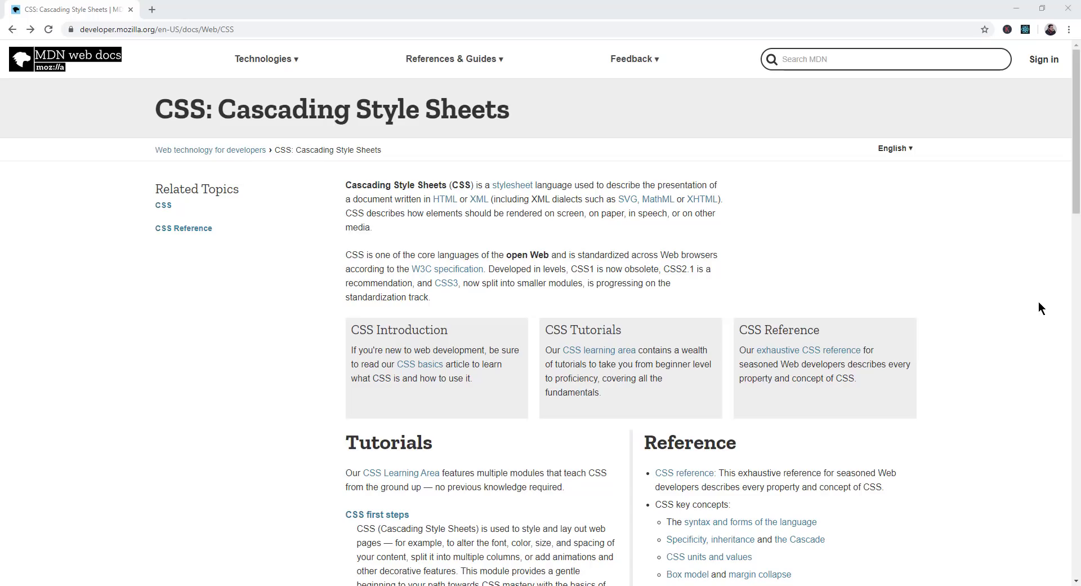
- Inspect the MDN sidebar element, check the Sources panel, and return to the Elements tree
{"action": "right_click", "coordinate": [283, 283]}
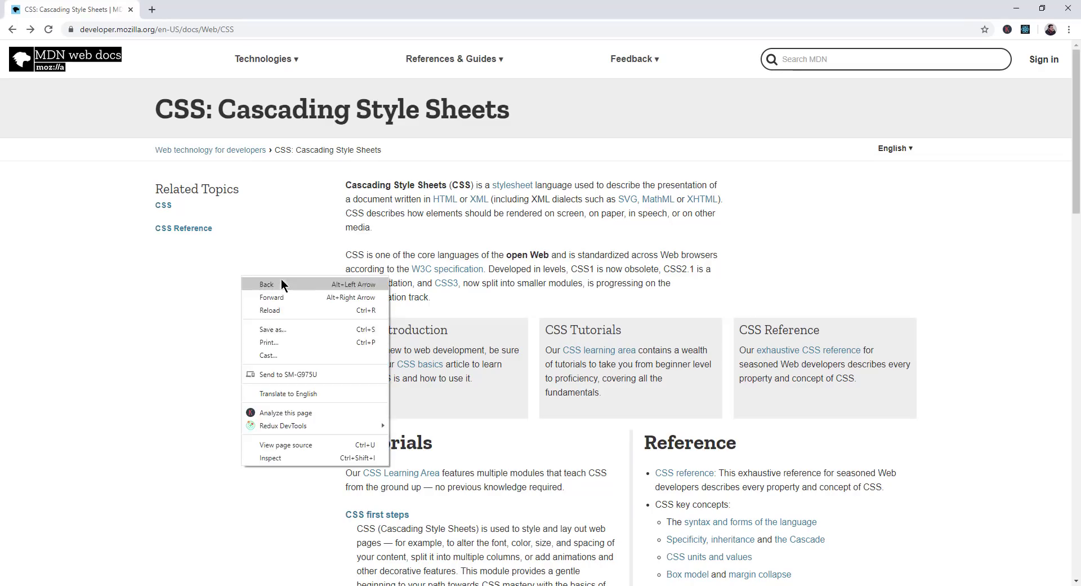
{"action": "left_click", "coordinate": [270, 458]}
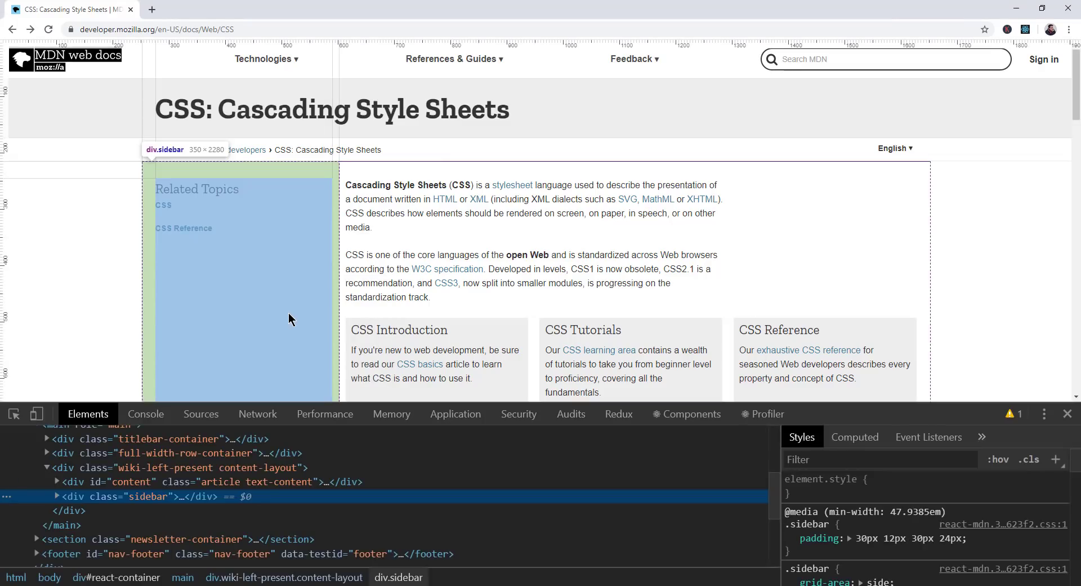
{"action": "left_click", "coordinate": [201, 414]}
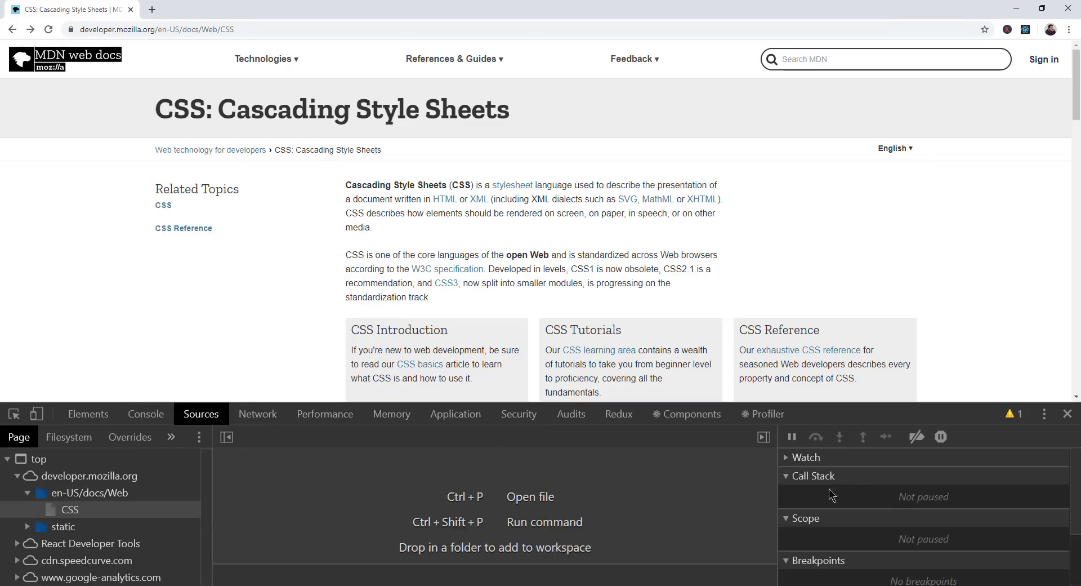
{"action": "left_click", "coordinate": [88, 413]}
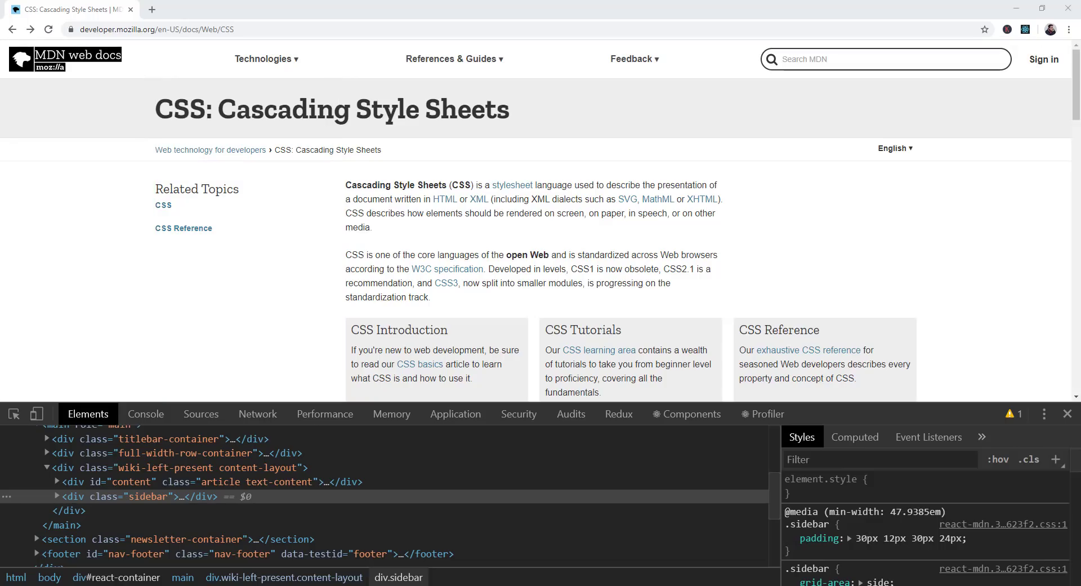
{"action": "mouse_move", "coordinate": [951, 268]}
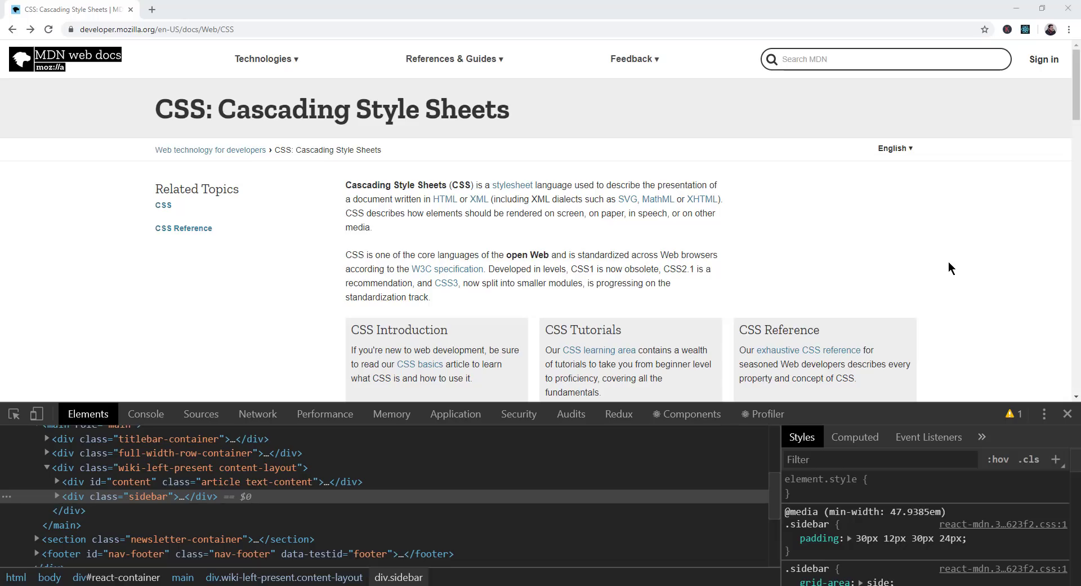
{"action": "mouse_move", "coordinate": [957, 268]}
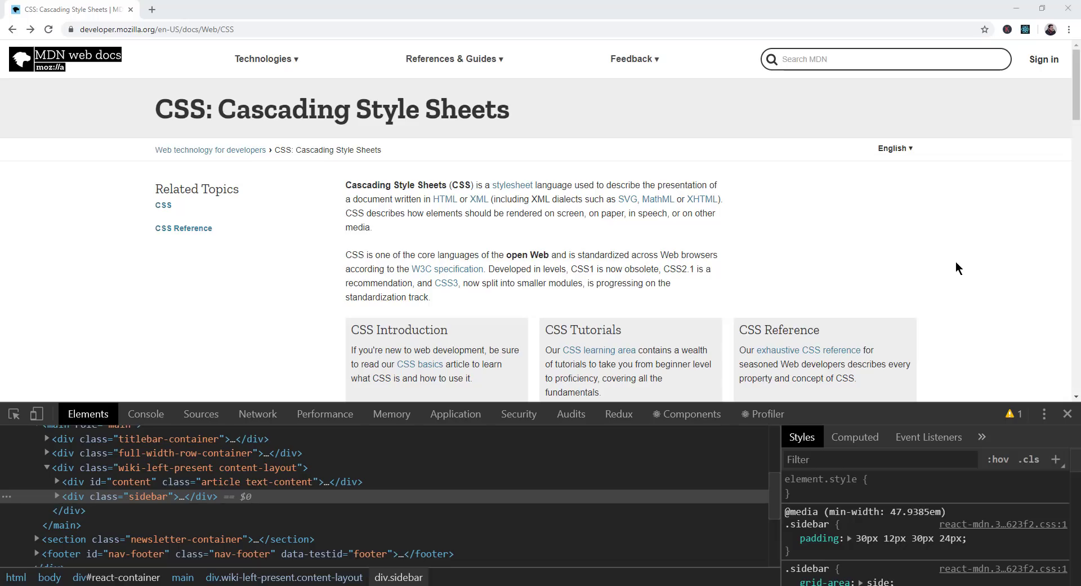
{"action": "mouse_move", "coordinate": [710, 322]}
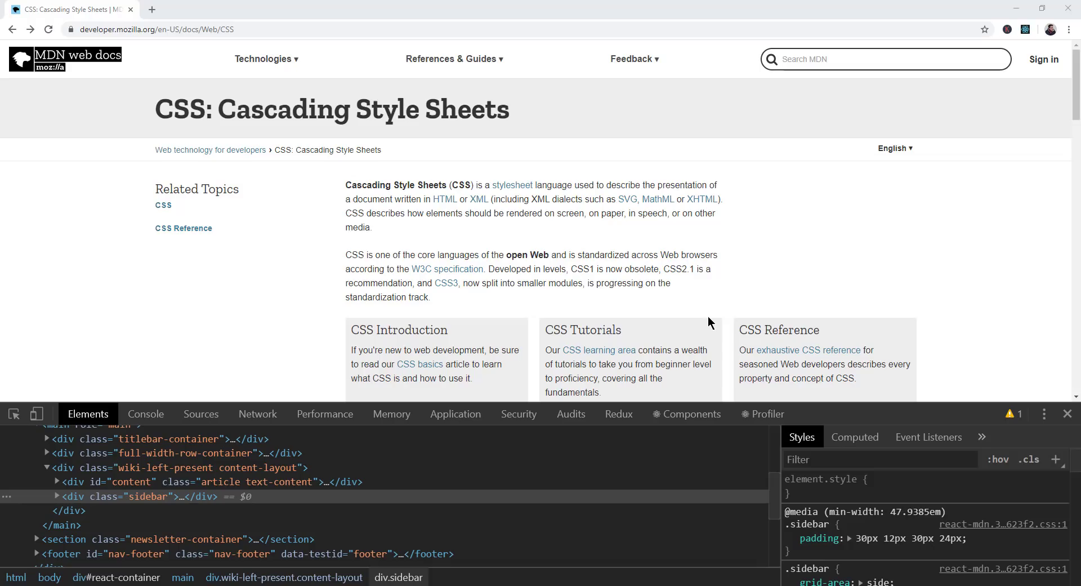
{"action": "mouse_move", "coordinate": [910, 405]}
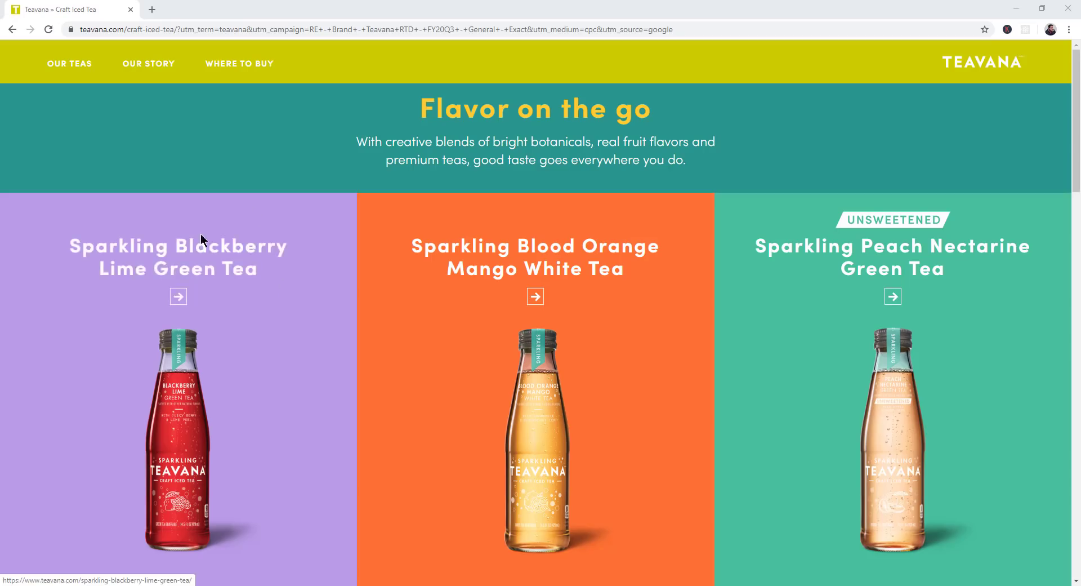
- Expand the first tea-bottle-container div and select the purple bottle container element
{"action": "scroll", "scroll_direction": "down", "scroll_amount": 3}
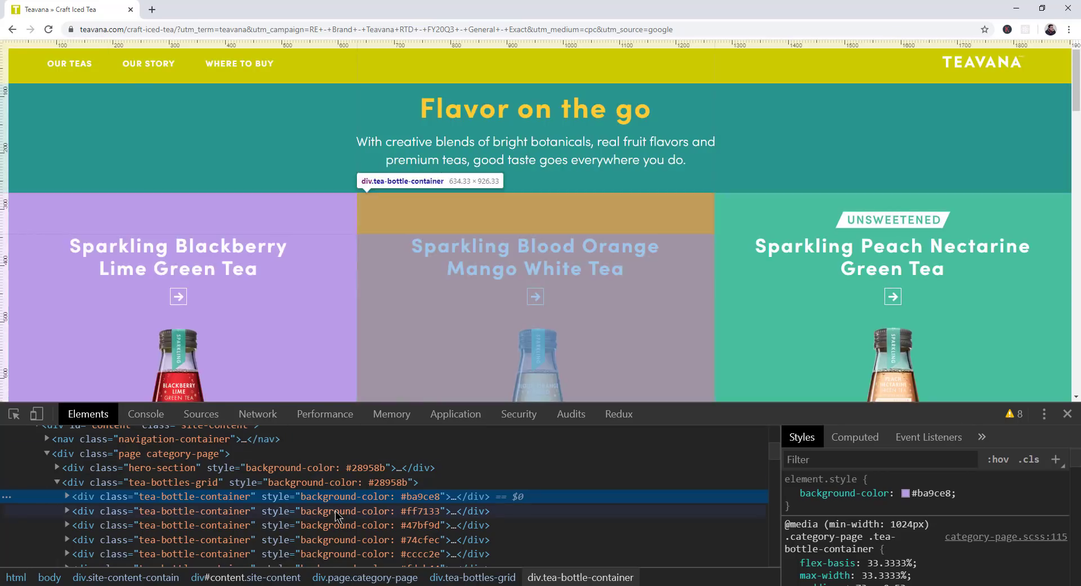
{"action": "left_click", "coordinate": [66, 495]}
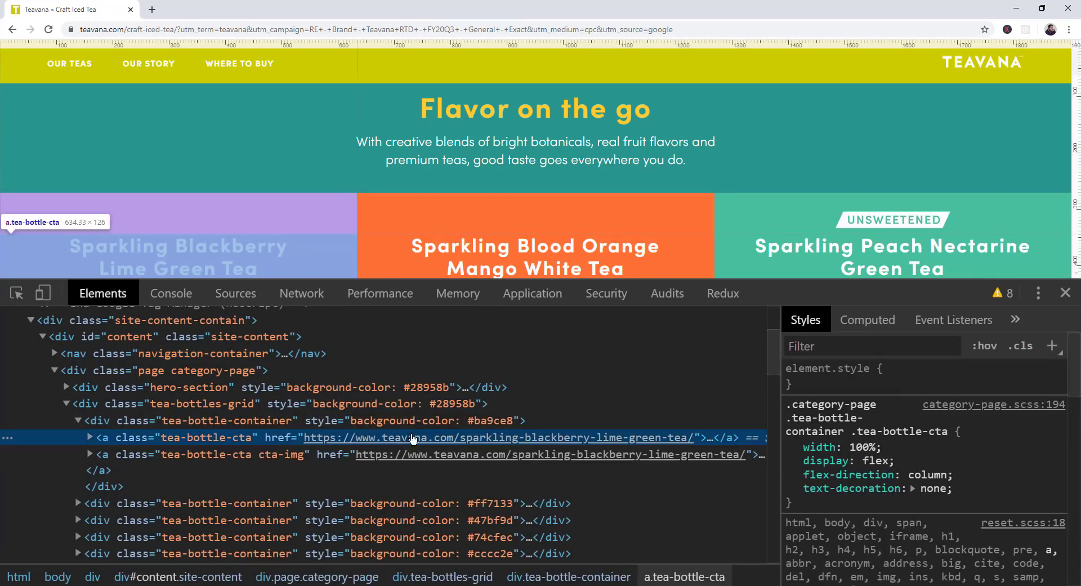
{"action": "left_click", "coordinate": [229, 420]}
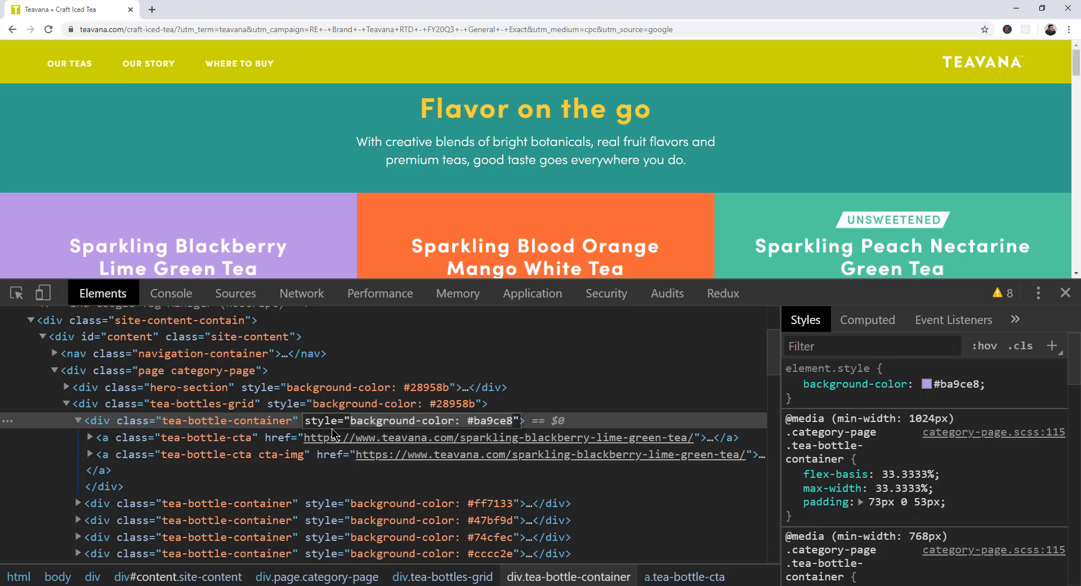
{"action": "mouse_move", "coordinate": [197, 354]}
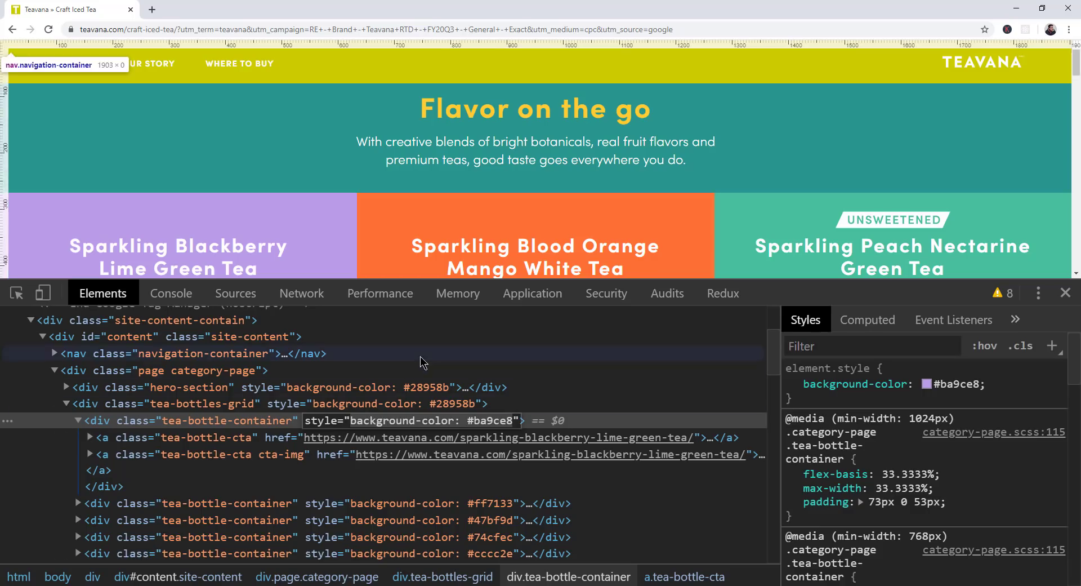
- Inspect and expand the orange and green peach tea containers, then move to the Network panel
{"action": "left_click", "coordinate": [402, 502]}
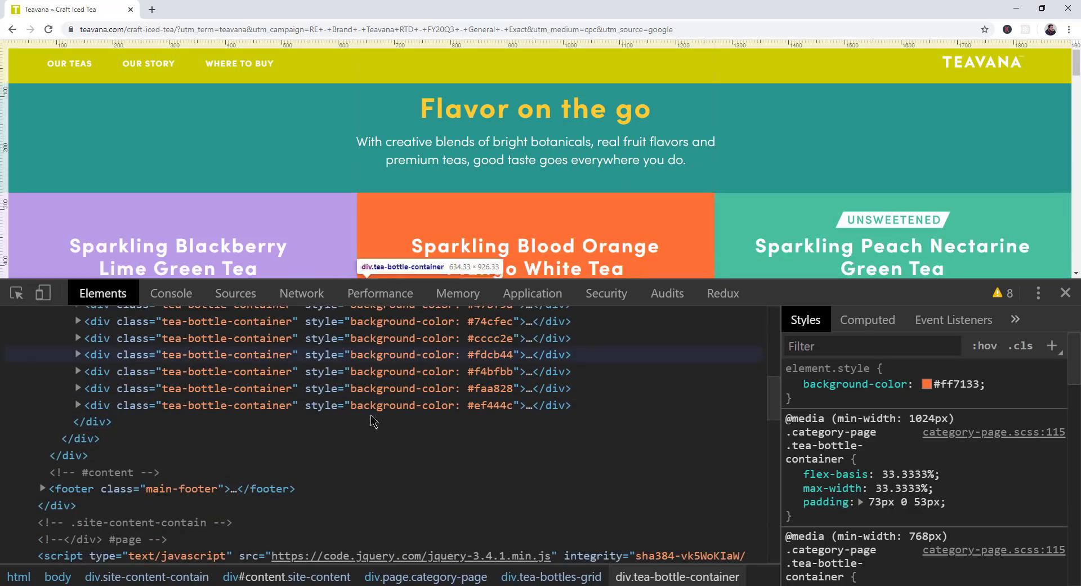
{"action": "left_click", "coordinate": [77, 353]}
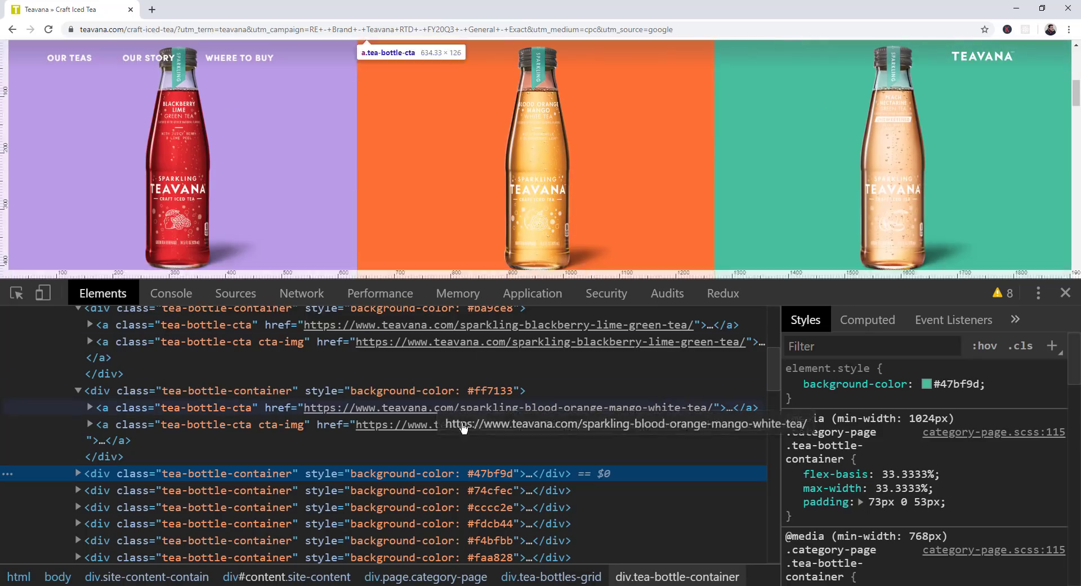
{"action": "left_click", "coordinate": [78, 473]}
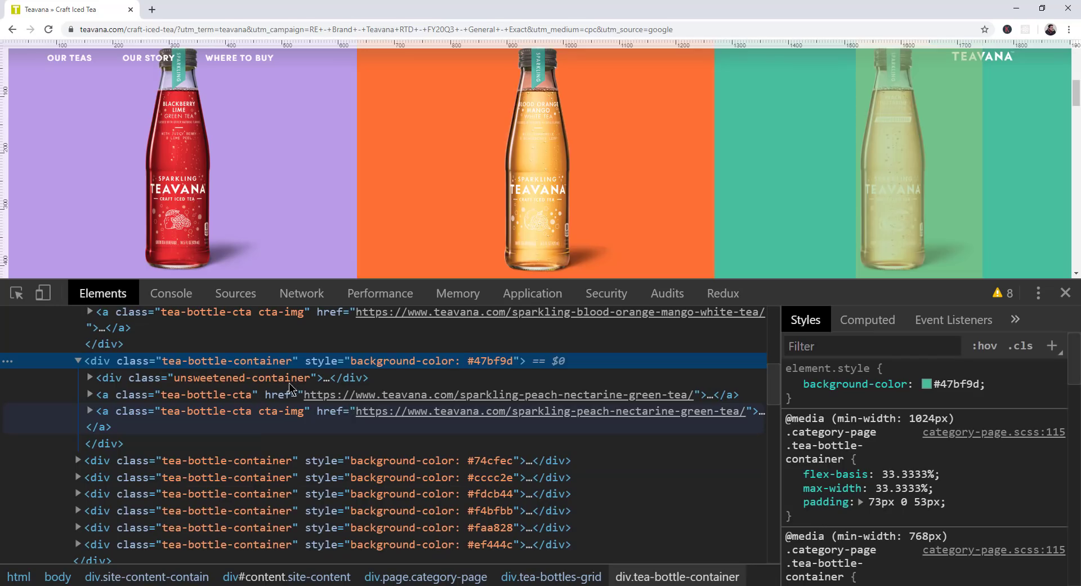
{"action": "left_click", "coordinate": [301, 293]}
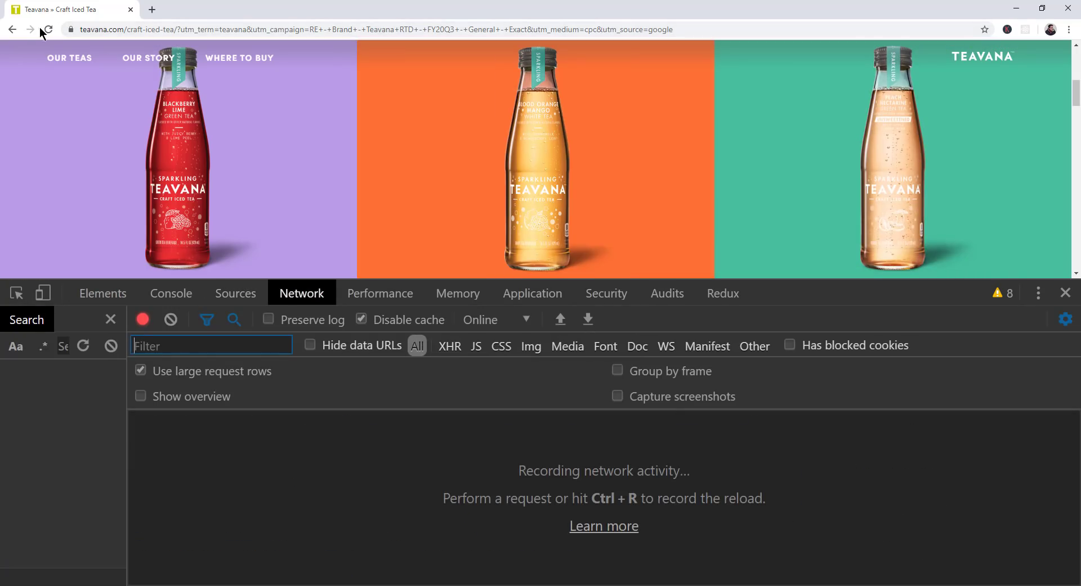
{"action": "left_click", "coordinate": [46, 30]}
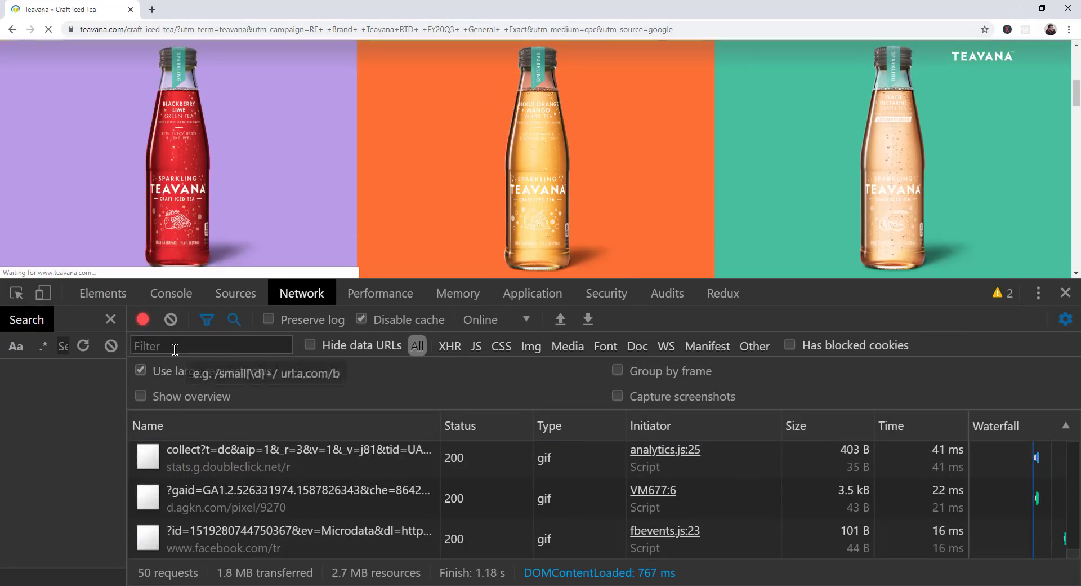
{"action": "type", "text": ".css"}
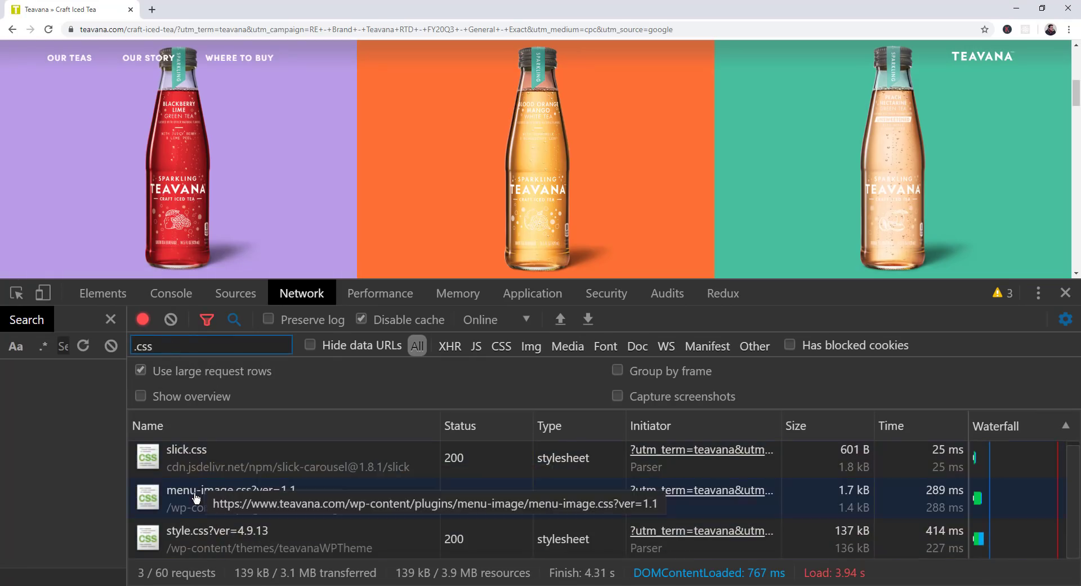
{"action": "mouse_move", "coordinate": [217, 529]}
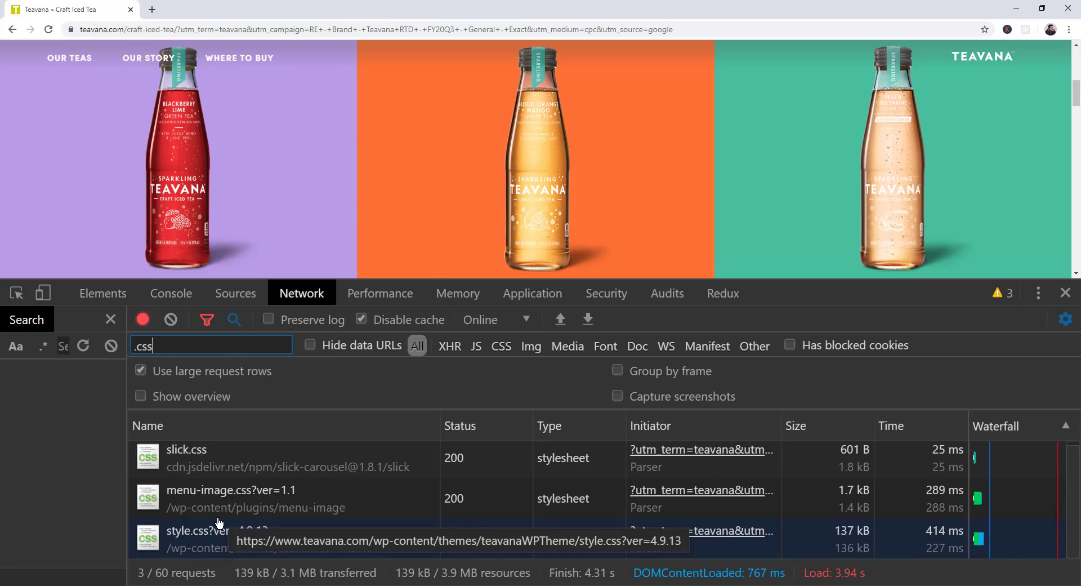
{"action": "mouse_move", "coordinate": [204, 461]}
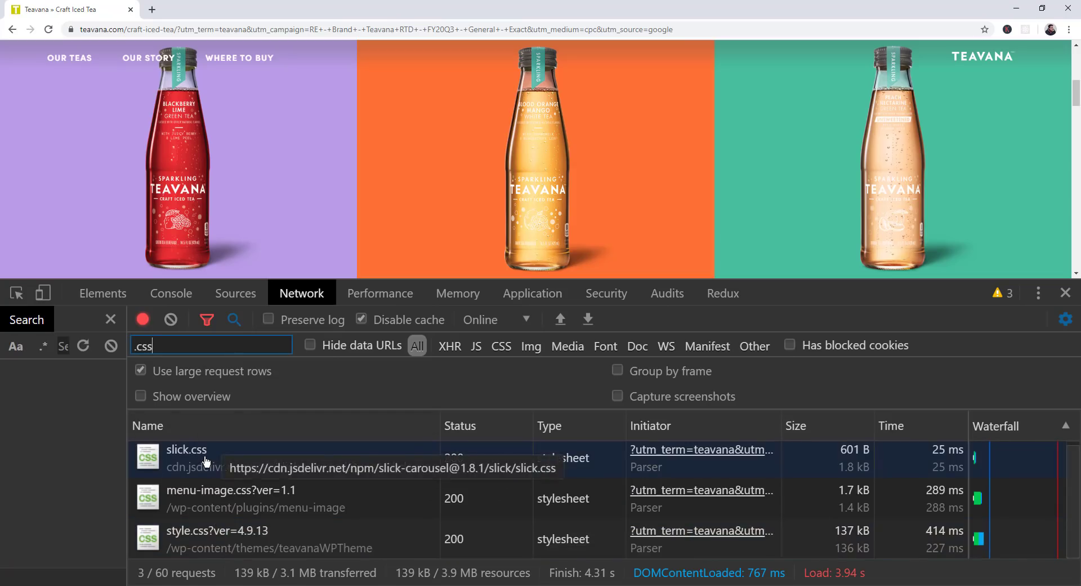
{"action": "mouse_move", "coordinate": [201, 537]}
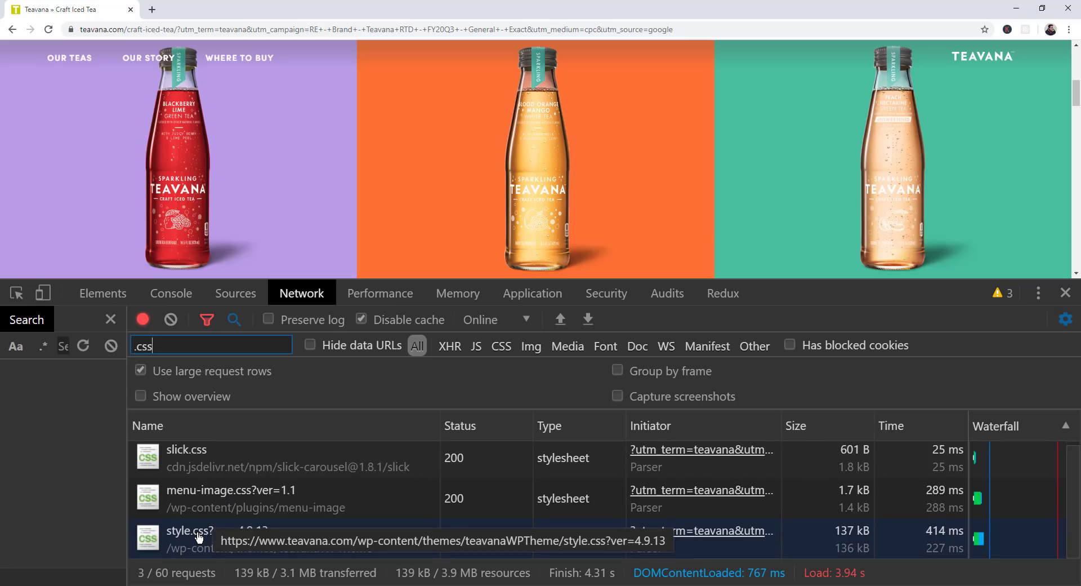
{"action": "mouse_move", "coordinate": [178, 469]}
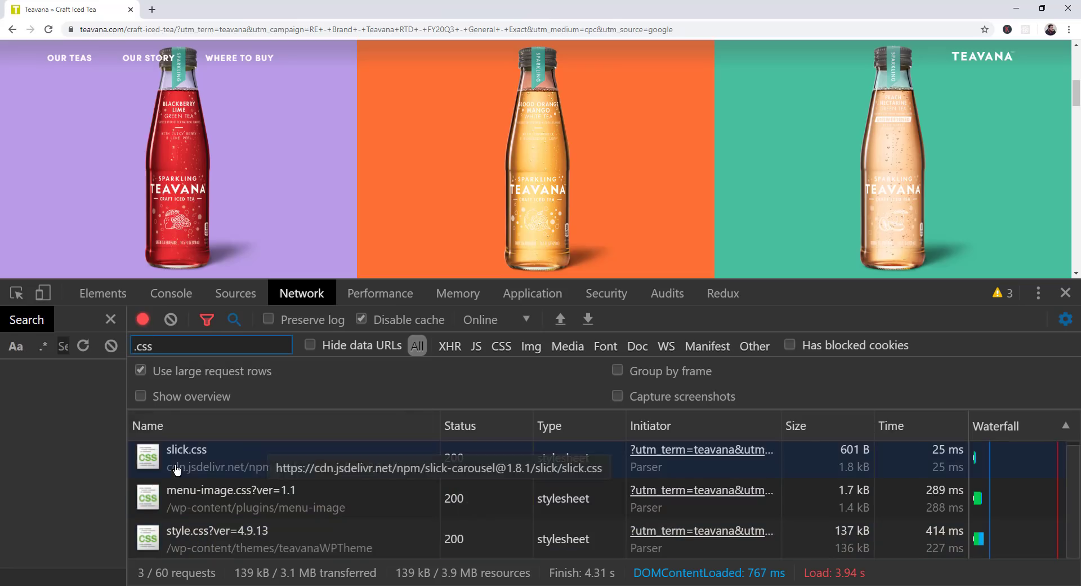
{"action": "mouse_move", "coordinate": [241, 529]}
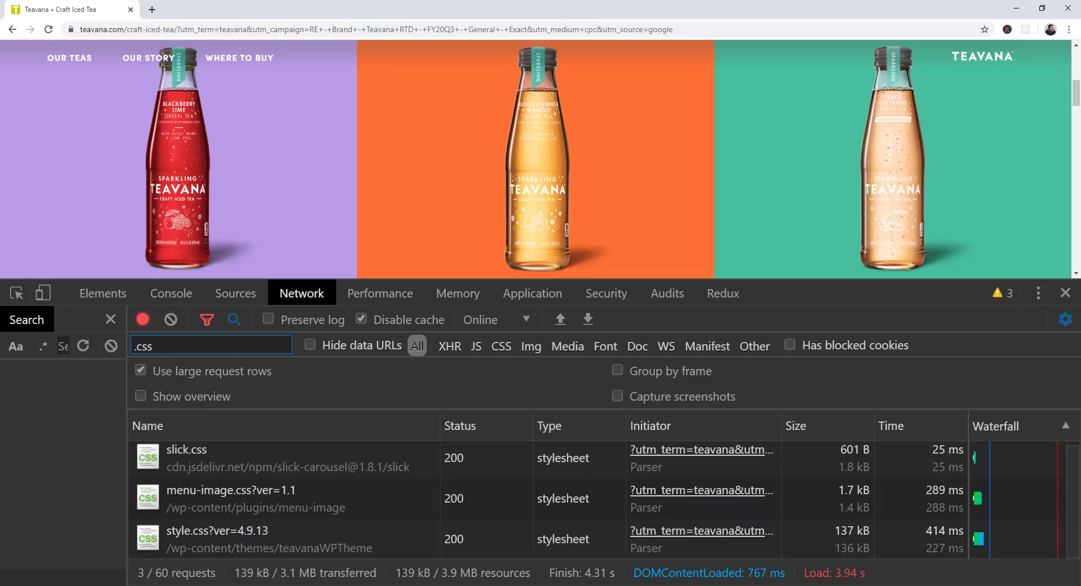
- Flip through Sources and Console, then view the tea-bottle-container's 1024px media rule with 33.3333% flex-basis in Elements
{"action": "left_click", "coordinate": [235, 293]}
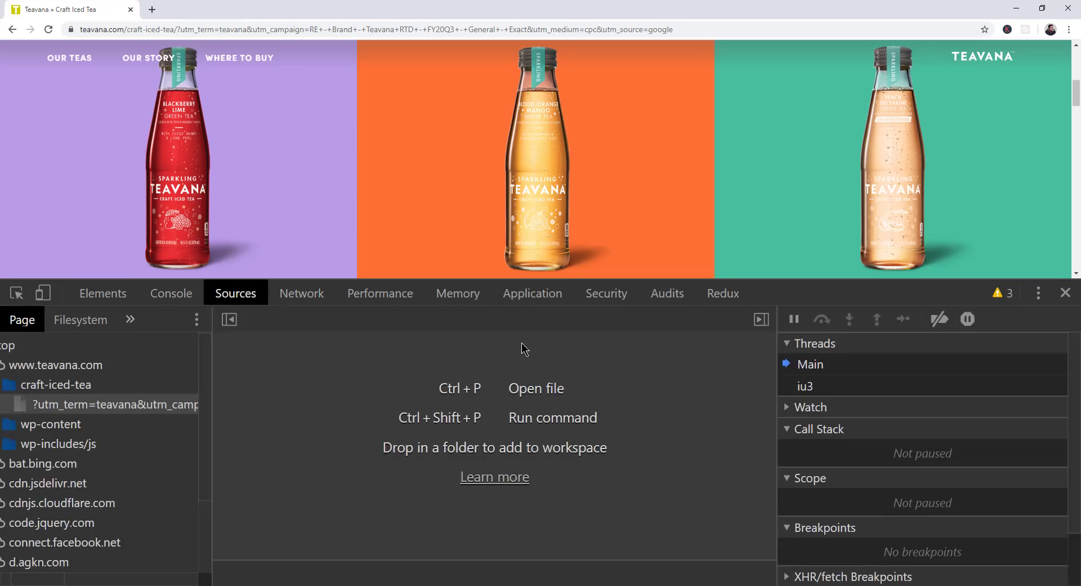
{"action": "left_click", "coordinate": [170, 293]}
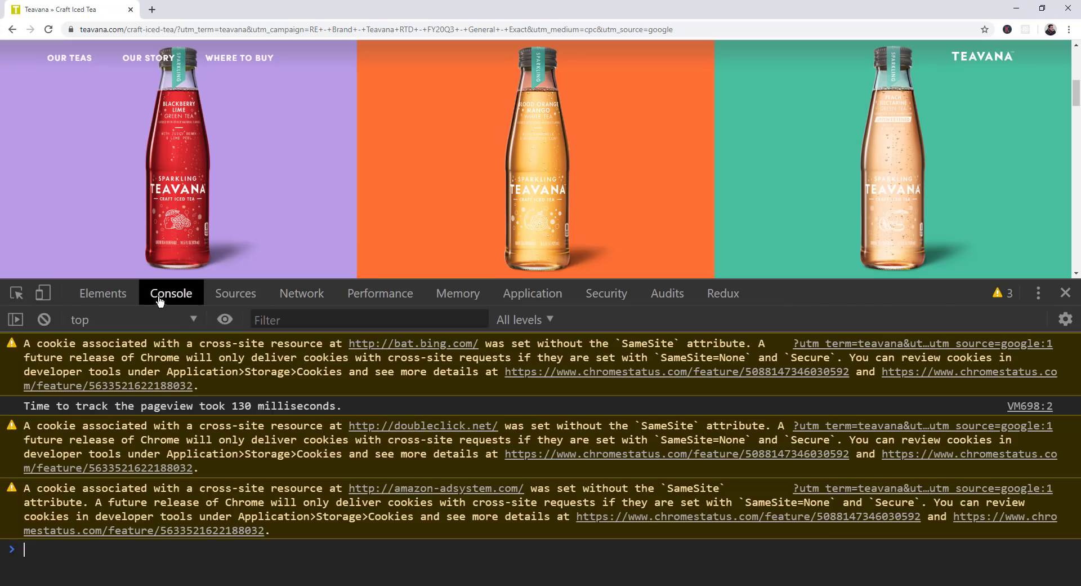
{"action": "left_click", "coordinate": [102, 293]}
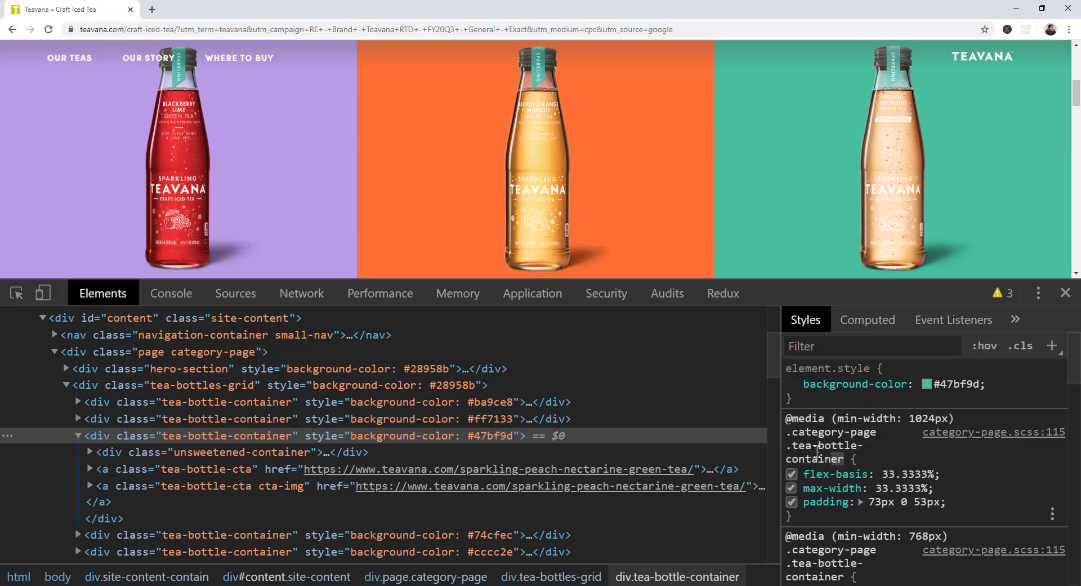
{"action": "mouse_move", "coordinate": [825, 445]}
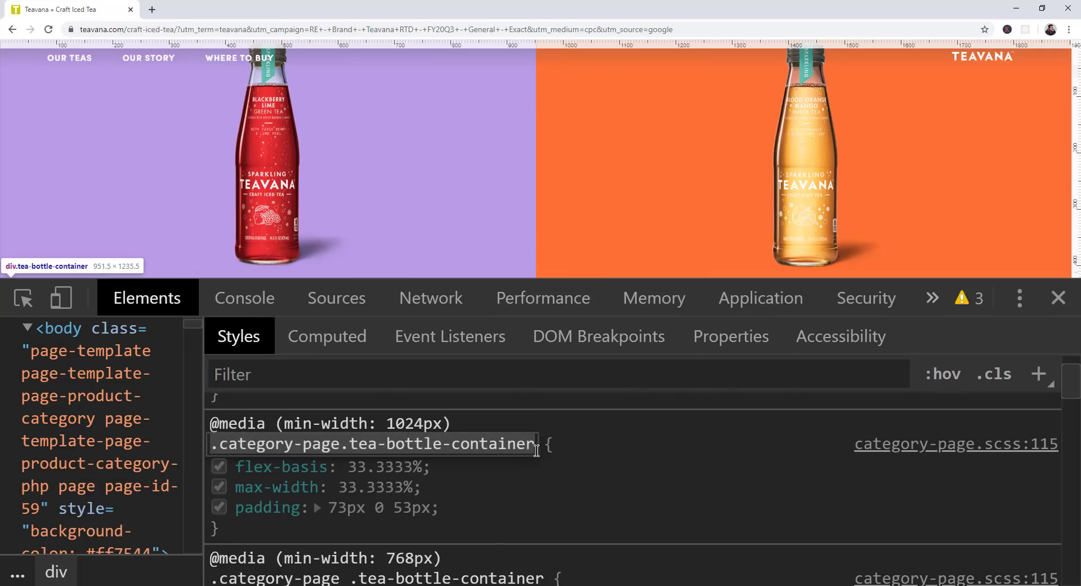
{"action": "left_click", "coordinate": [379, 444]}
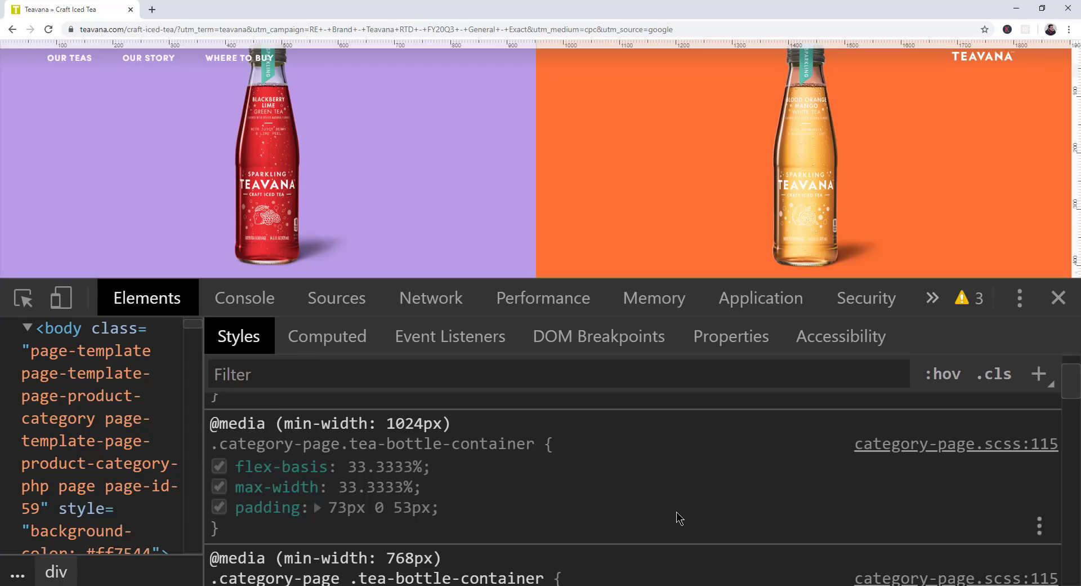
{"action": "mouse_move", "coordinate": [1025, 467]}
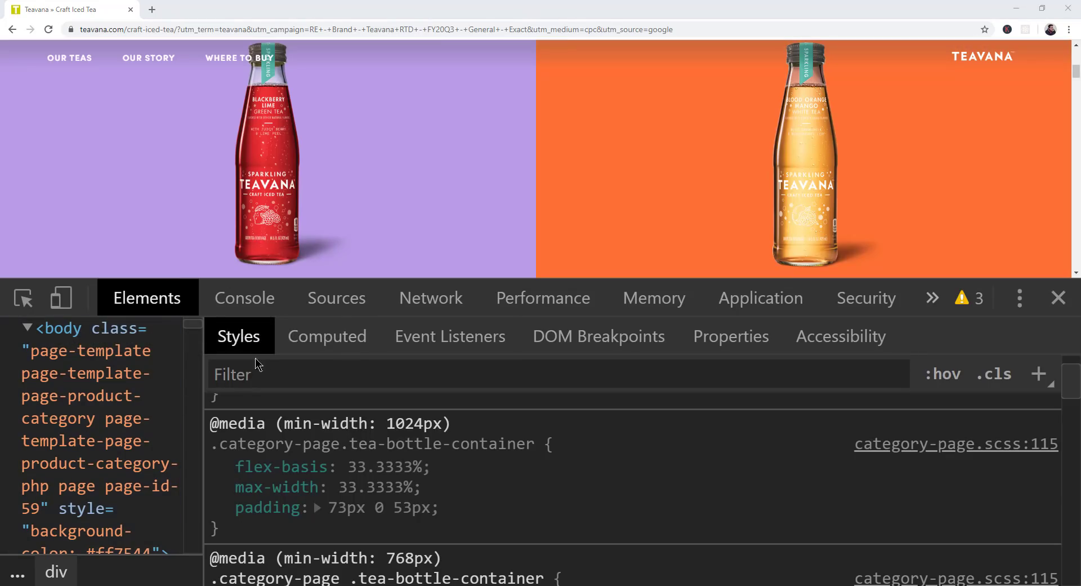
- Turn on device emulation, preview as iPhone 6/7/8, then switch to Responsive dimensions
{"action": "left_click", "coordinate": [59, 297]}
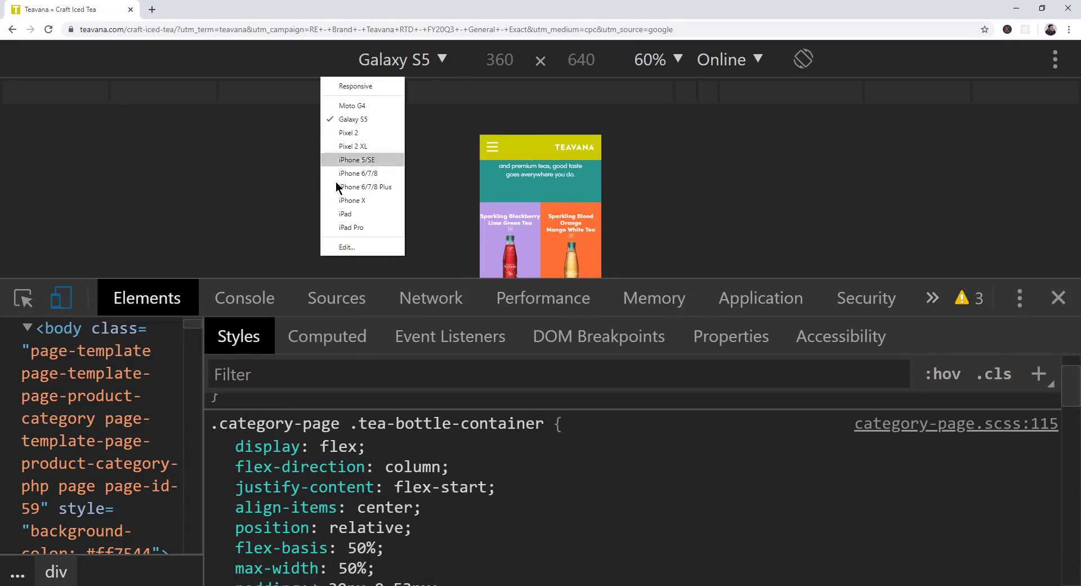
{"action": "left_click", "coordinate": [357, 173]}
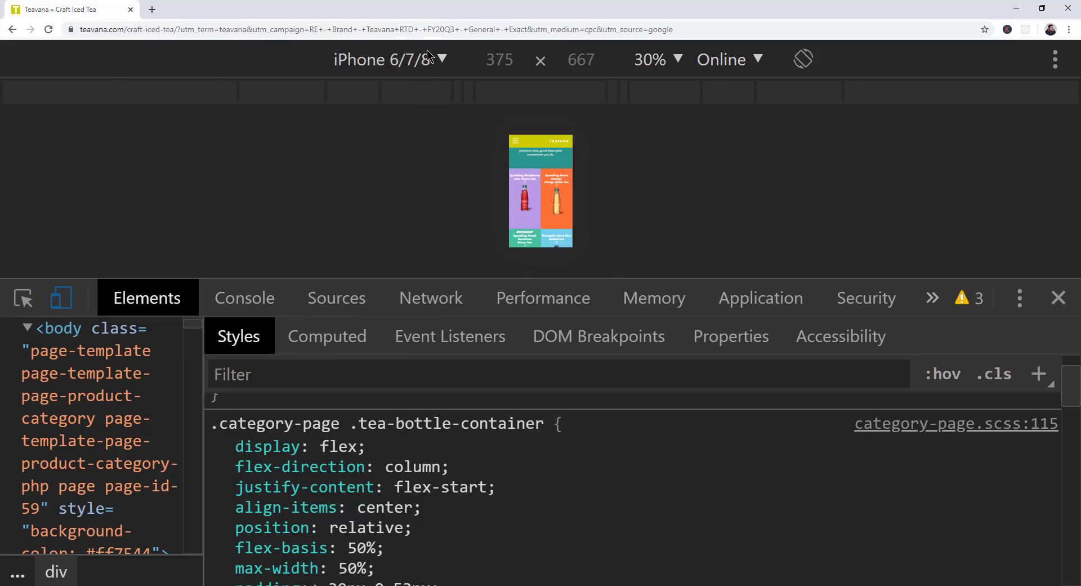
{"action": "left_click", "coordinate": [387, 60]}
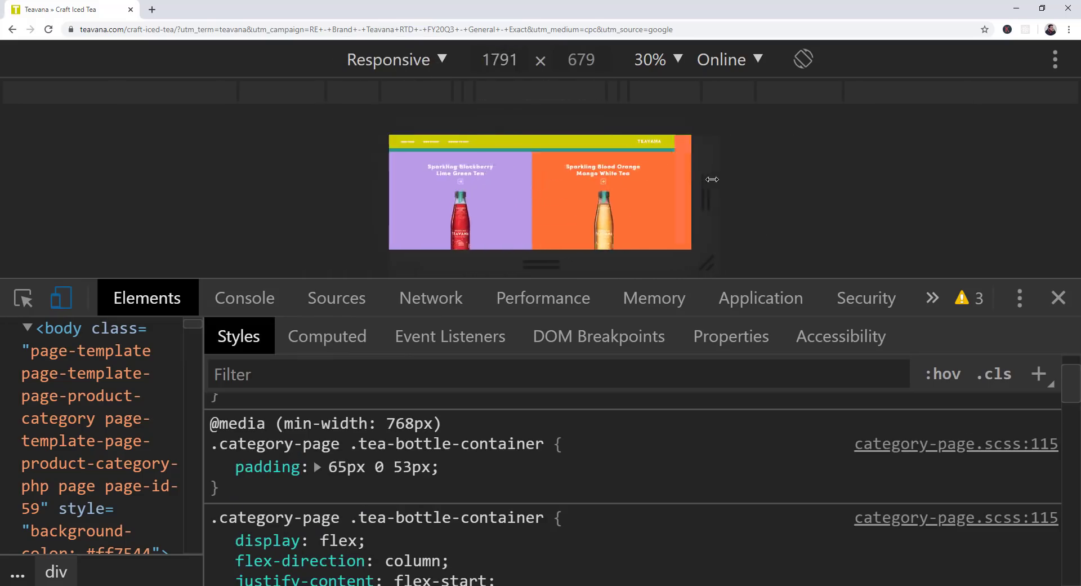
- Drag the viewport handles from a tall narrow shape down to a small, short viewport
{"action": "left_click_drag", "start_coordinate": [713, 179], "coordinate": [640, 192]}
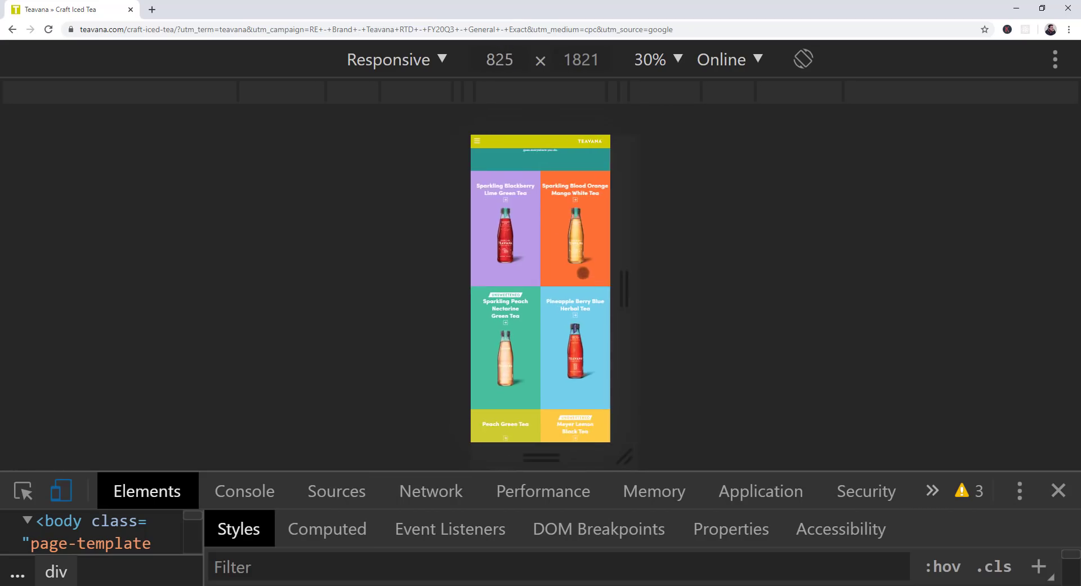
{"action": "scroll", "scroll_direction": "down", "scroll_amount": 3}
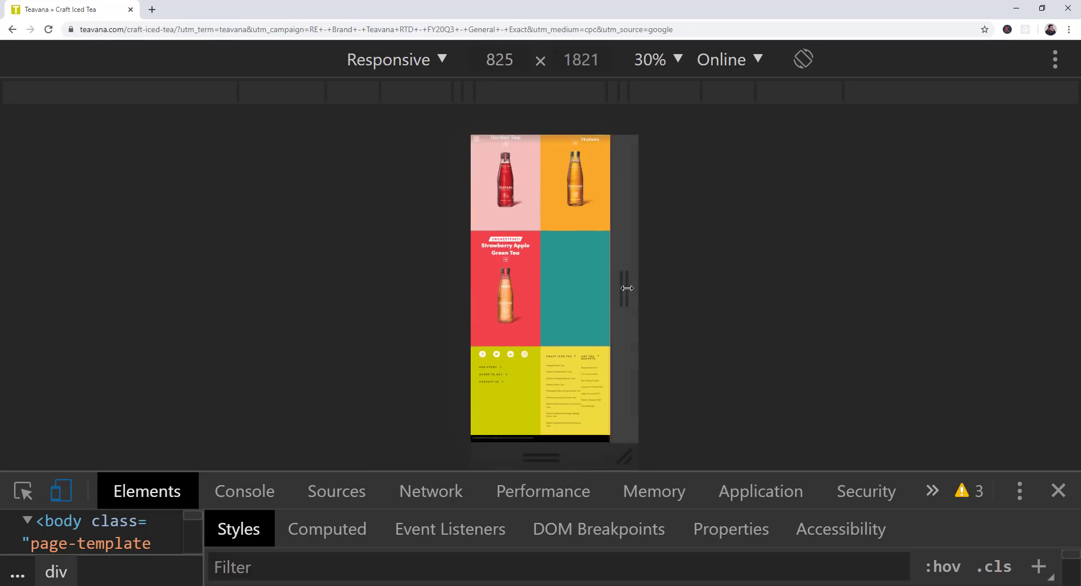
{"action": "left_click_drag", "start_coordinate": [626, 287], "coordinate": [694, 266]}
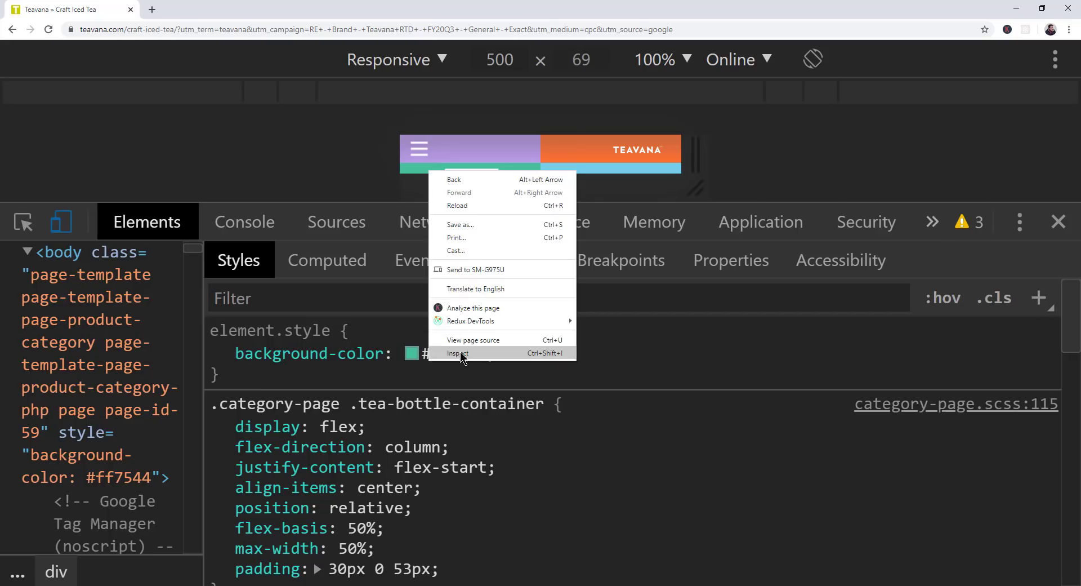
- Inspect a tea bottle image link and examine its .cta-img rules, including the min-width 480px margin rule
{"action": "left_click", "coordinate": [458, 353]}
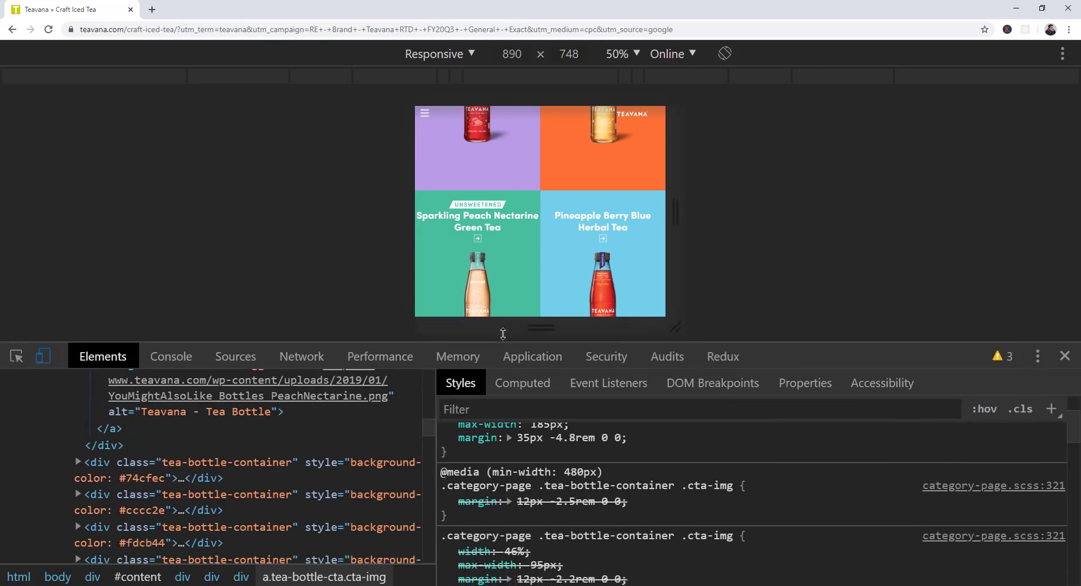
{"action": "left_click", "coordinate": [446, 498]}
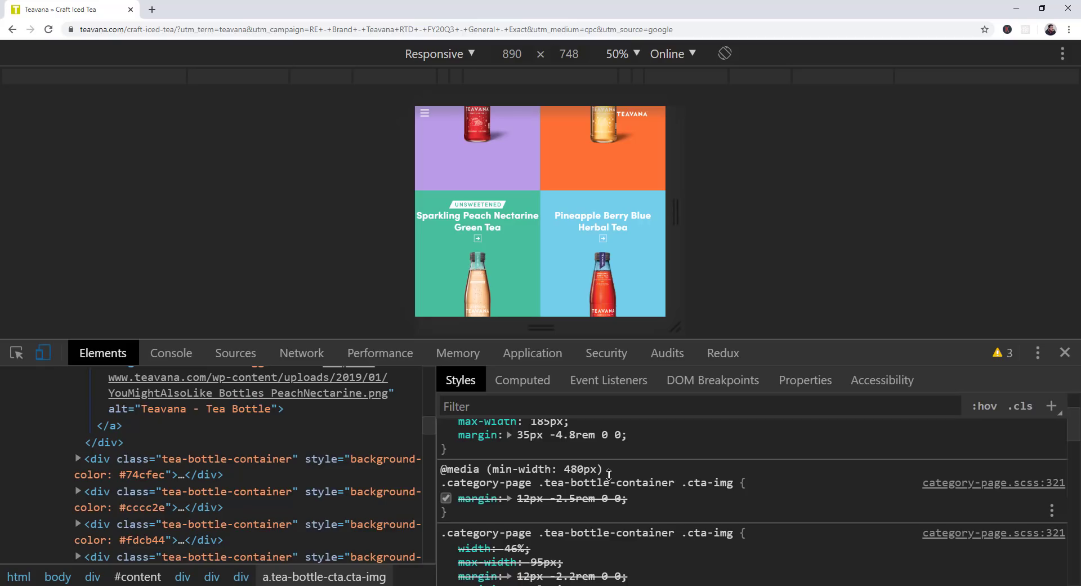
{"action": "left_click", "coordinate": [446, 497]}
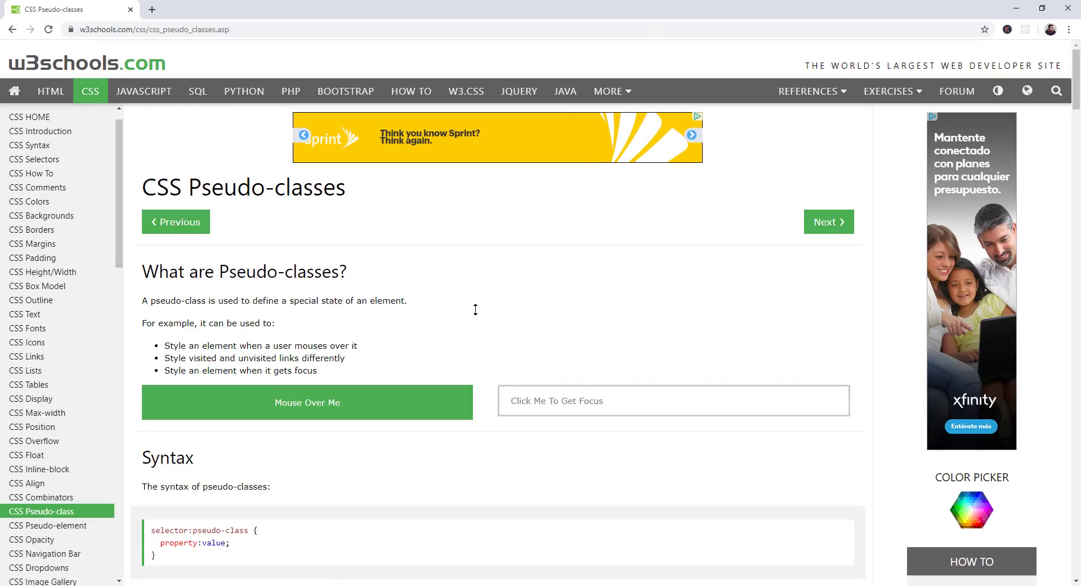
- Scroll to the Anchor Pseudo-classes link colour example and follow a link onward to the CSS-Tricks flexbox guide
{"action": "scroll", "scroll_direction": "down", "scroll_amount": 3}
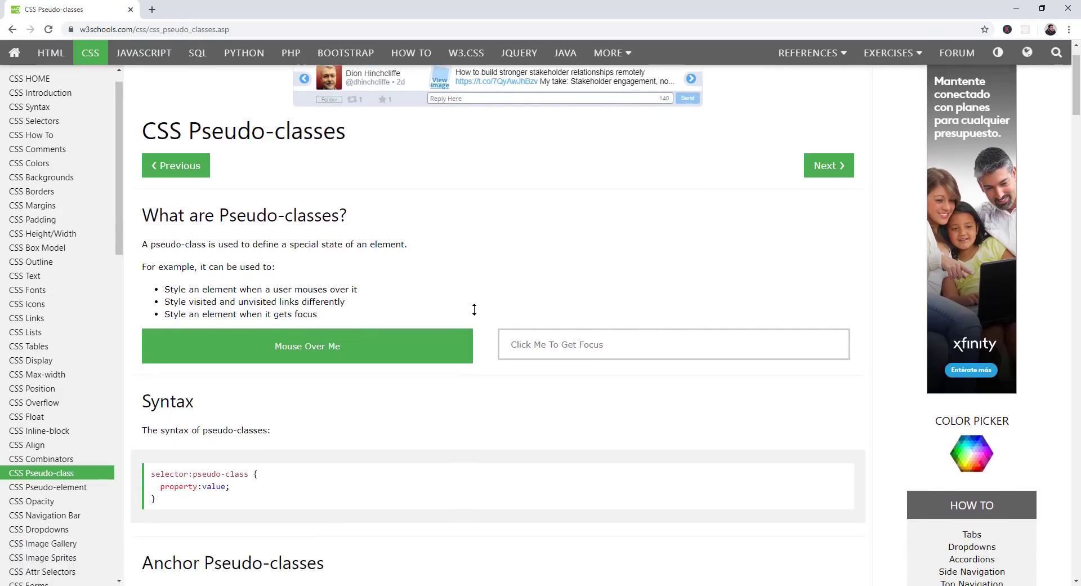
{"action": "scroll", "scroll_direction": "down", "scroll_amount": 3}
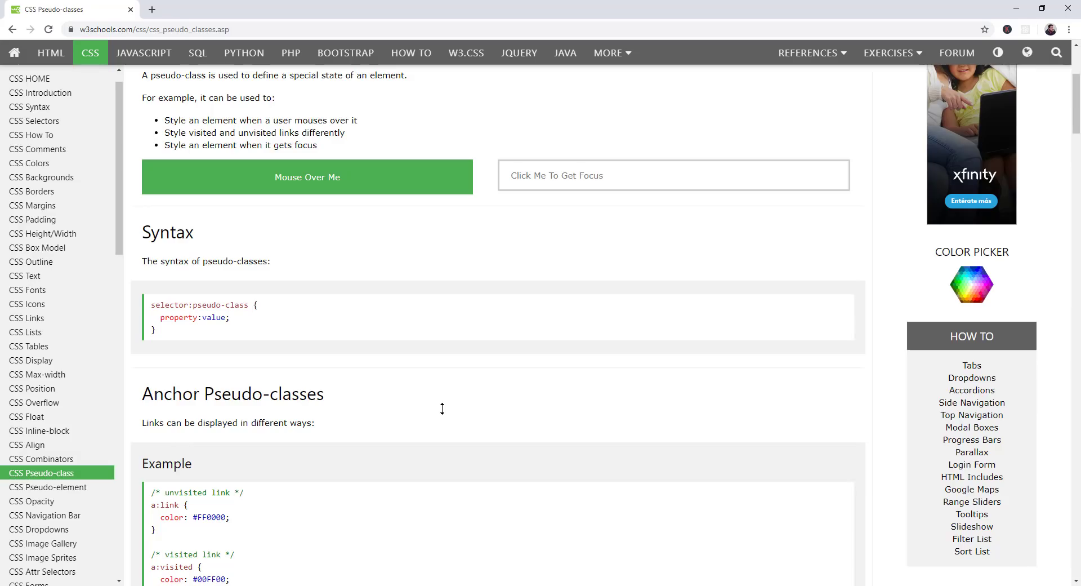
{"action": "scroll", "scroll_direction": "down", "scroll_amount": 3}
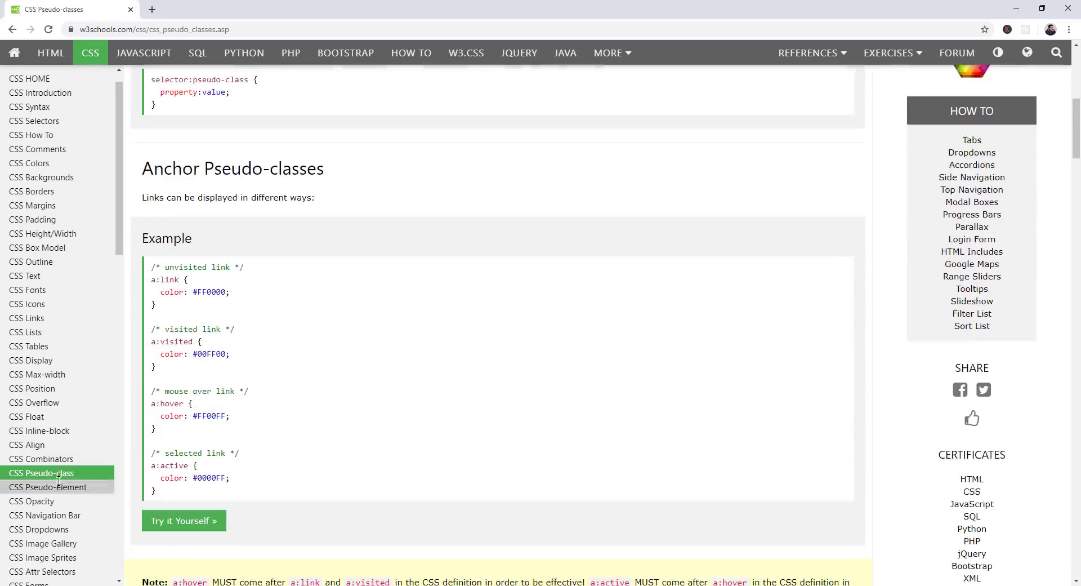
{"action": "left_click", "coordinate": [48, 487]}
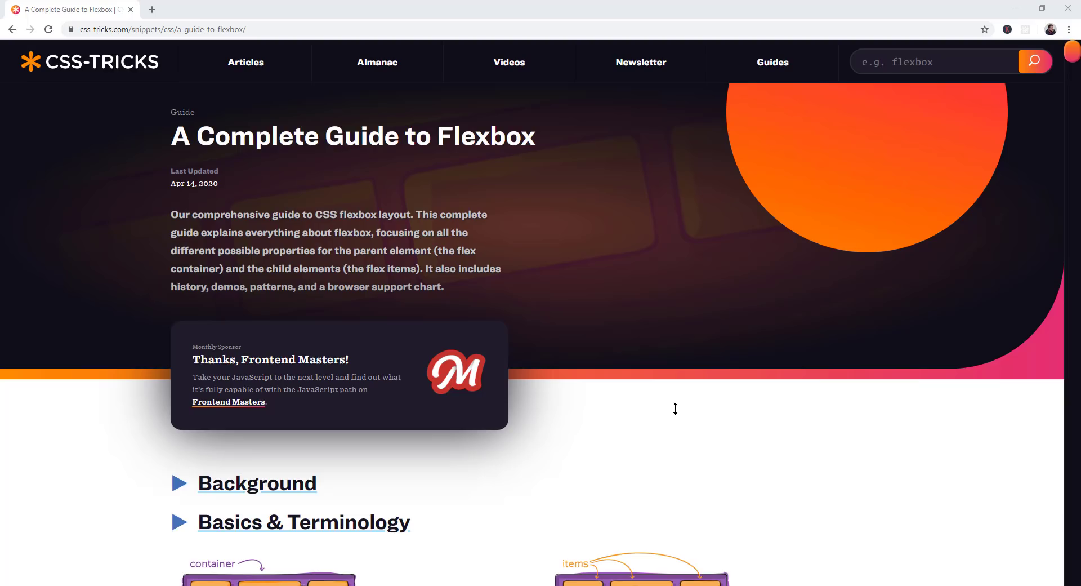
- Read down through the flexbox guide's container property sections
{"action": "scroll", "scroll_direction": "down", "scroll_amount": 3}
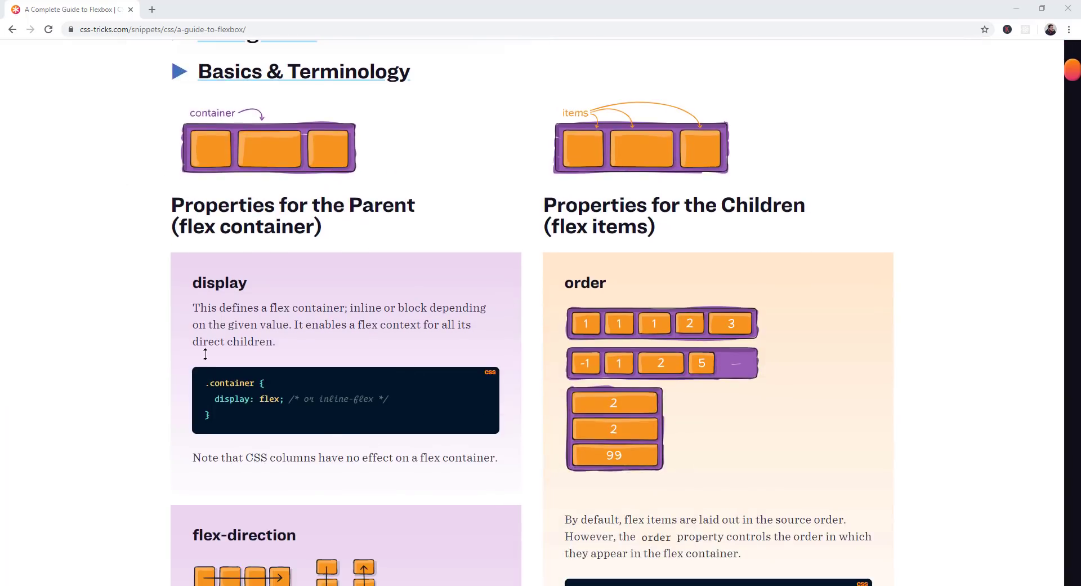
{"action": "mouse_move", "coordinate": [13, 300]}
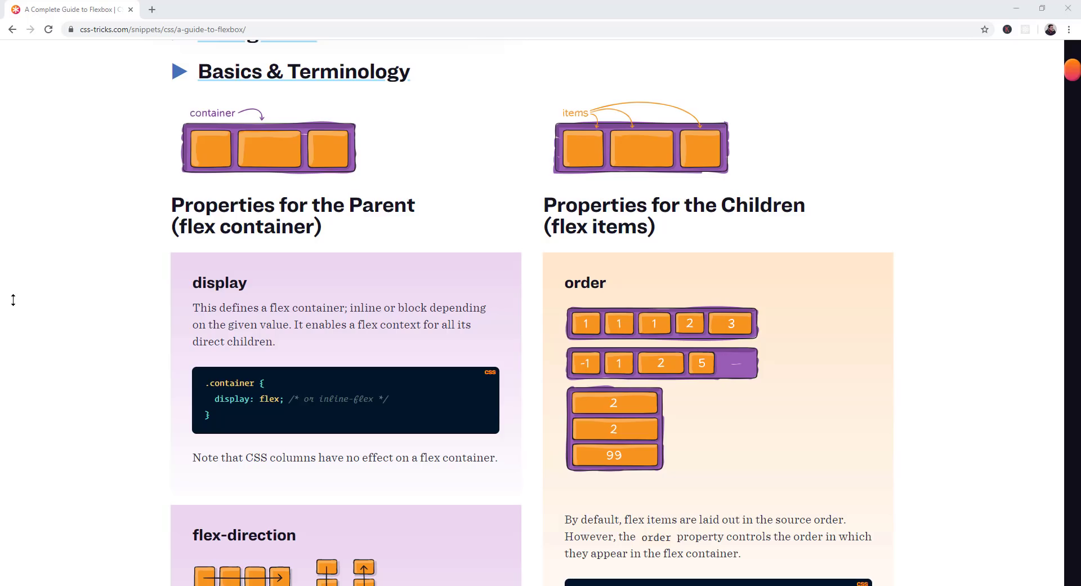
{"action": "scroll", "scroll_direction": "down", "scroll_amount": 3}
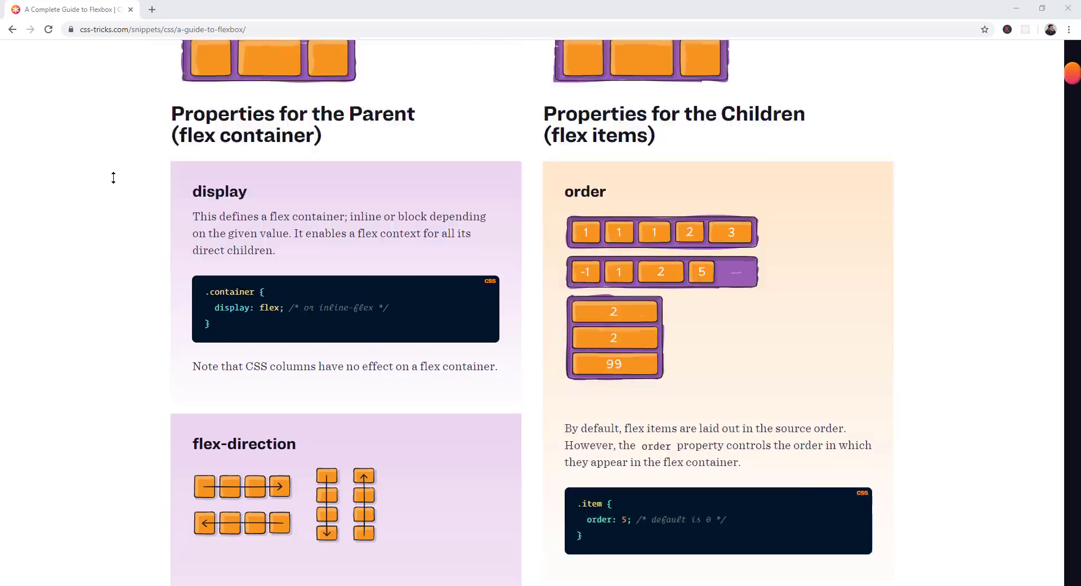
{"action": "scroll", "scroll_direction": "down", "scroll_amount": 3}
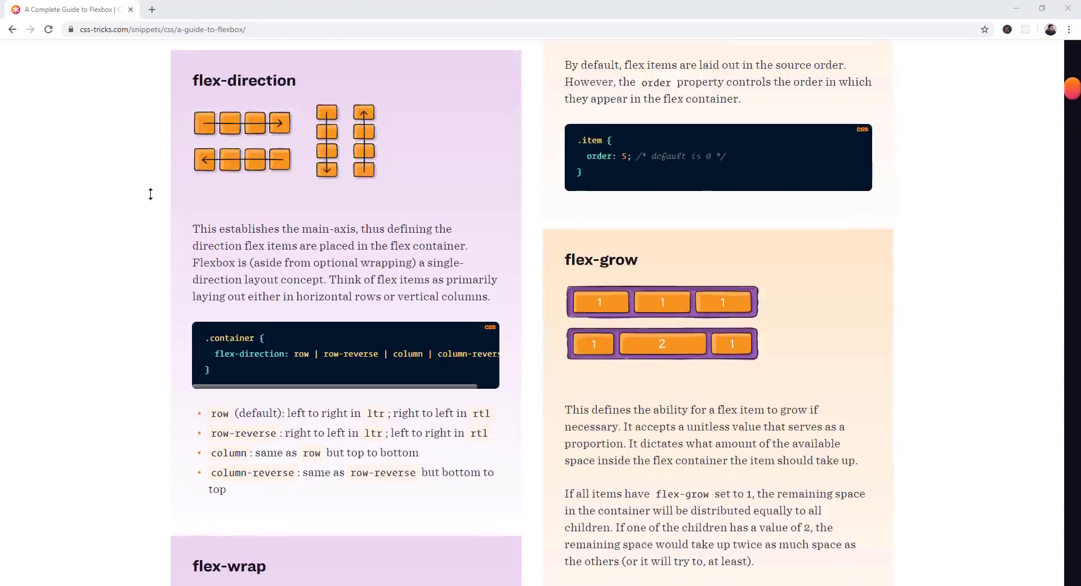
{"action": "scroll", "scroll_direction": "down", "scroll_amount": 3}
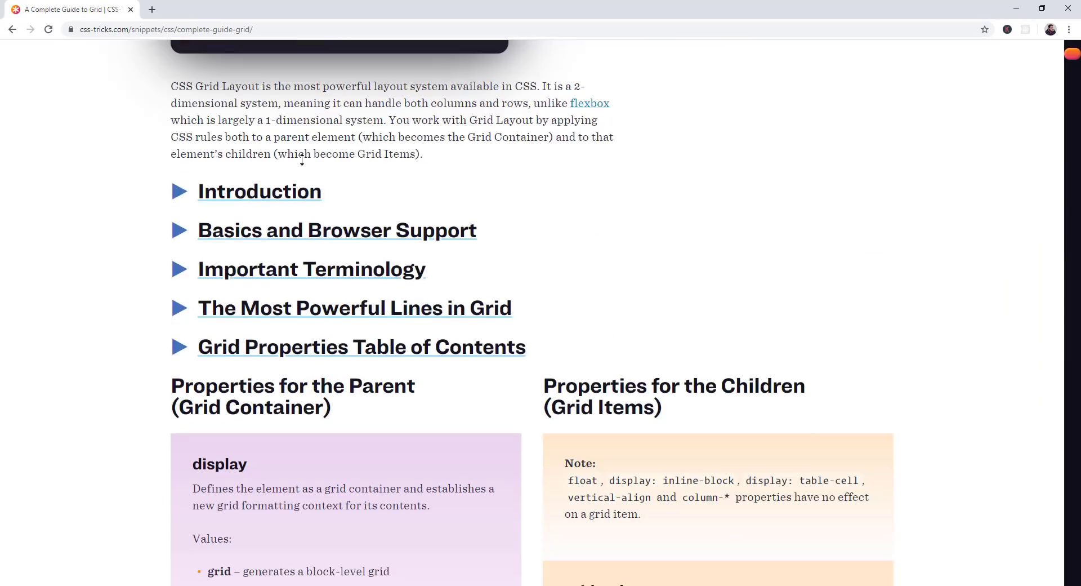
- Continue through the item properties and the grid guide, scrolling back up and down to compare
{"action": "scroll", "scroll_direction": "down", "scroll_amount": 3}
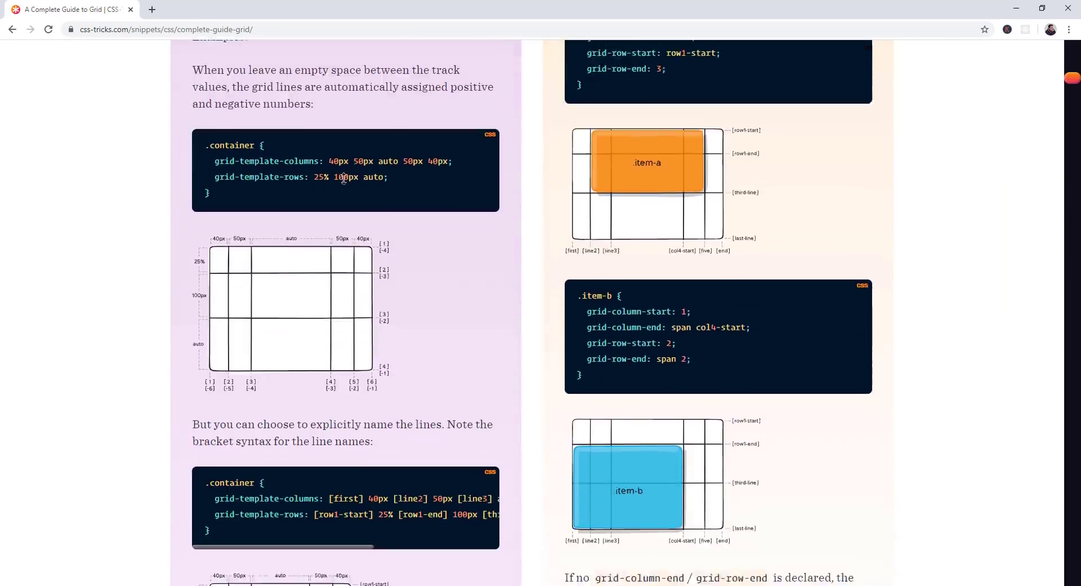
{"action": "scroll", "scroll_direction": "down", "scroll_amount": 3}
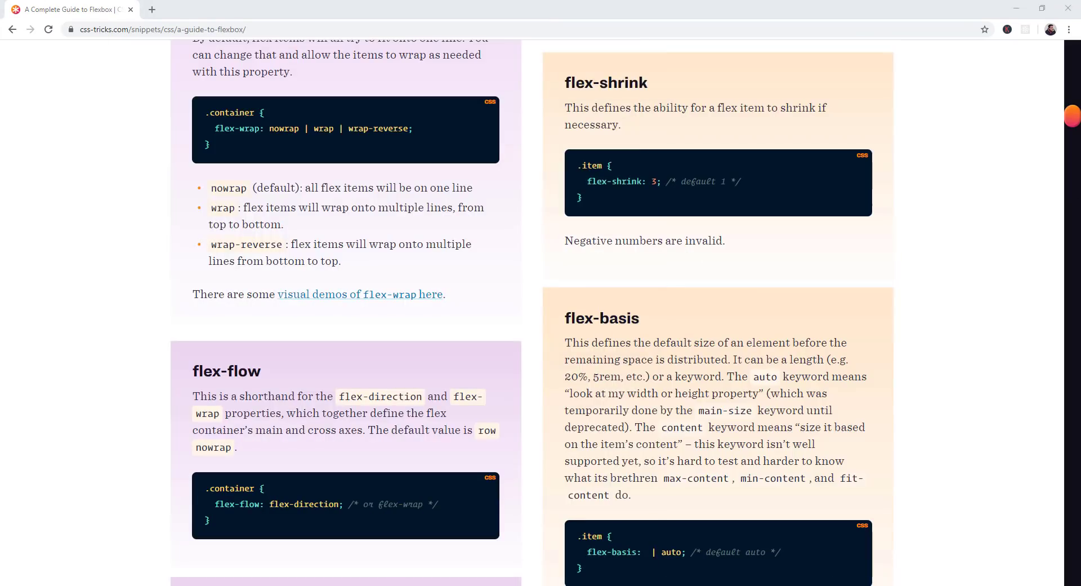
{"action": "mouse_move", "coordinate": [180, 350]}
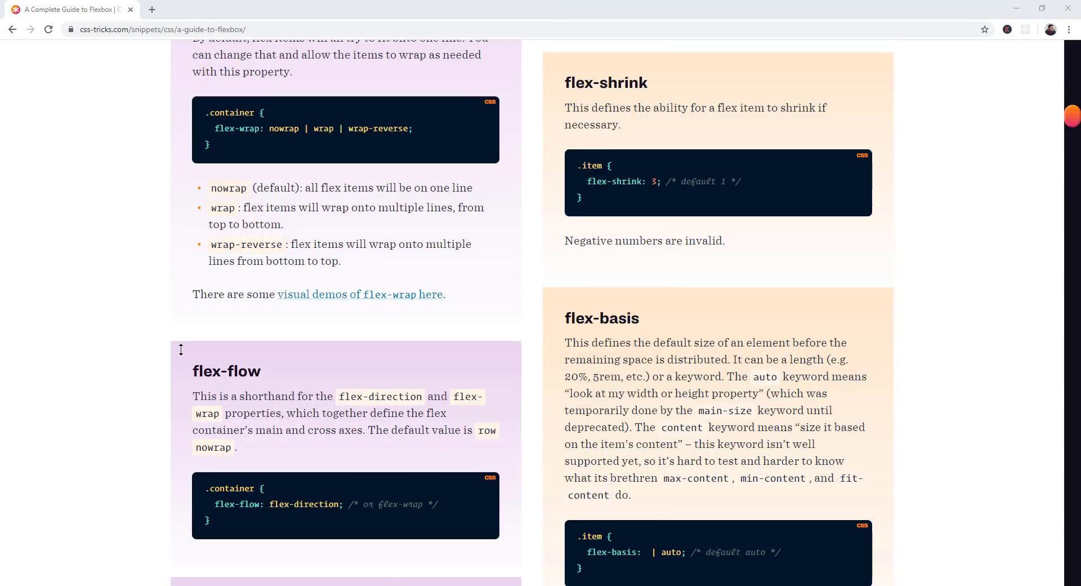
{"action": "scroll", "scroll_direction": "up", "scroll_amount": 3}
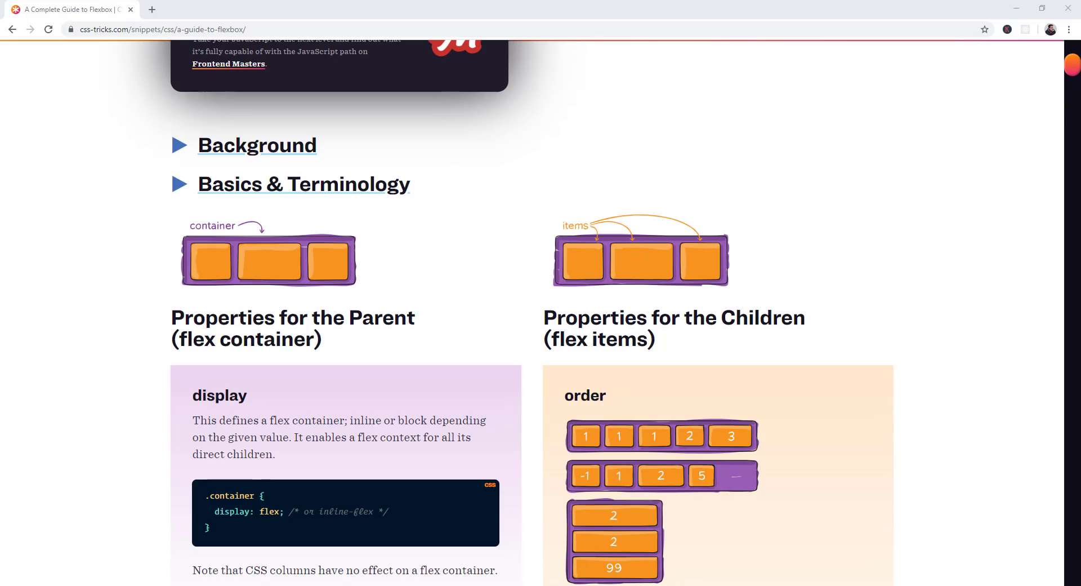
{"action": "scroll", "scroll_direction": "down", "scroll_amount": 3}
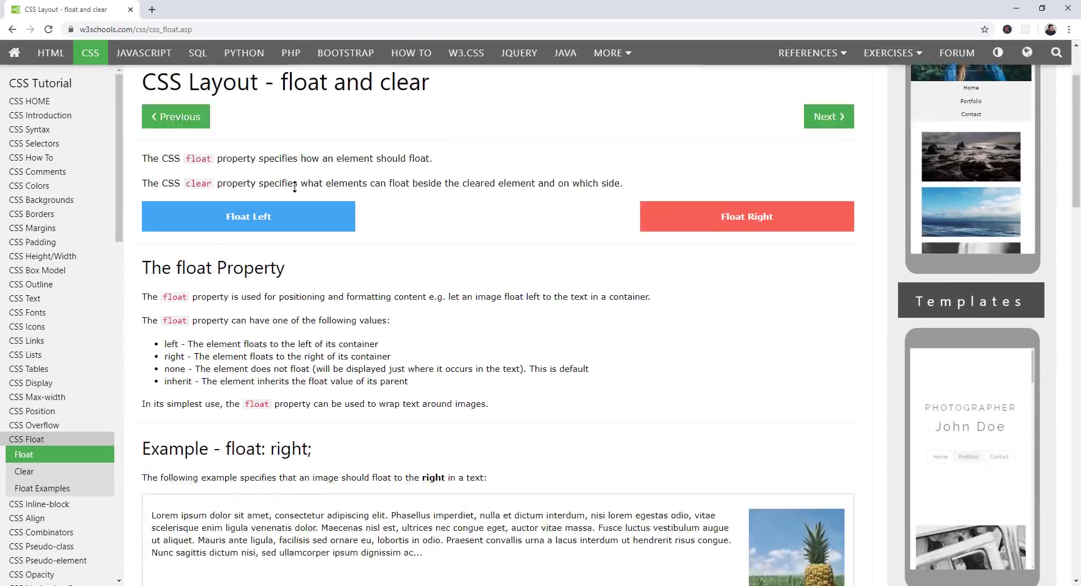
- Read through the W3Schools float right, float left and no-float examples down to the page bottom
{"action": "scroll", "scroll_direction": "up", "scroll_amount": 3}
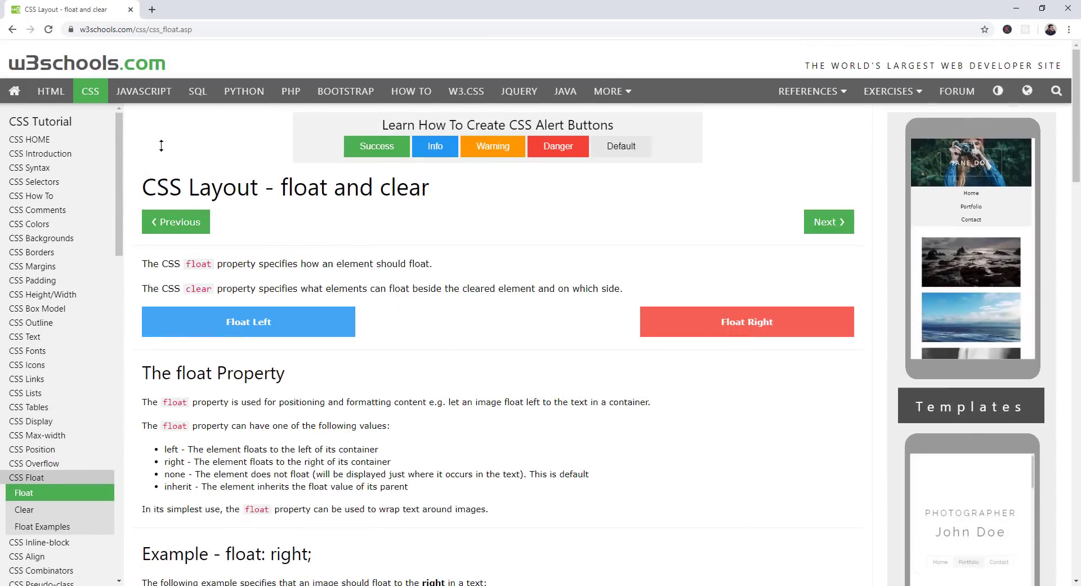
{"action": "scroll", "scroll_direction": "down", "scroll_amount": 3}
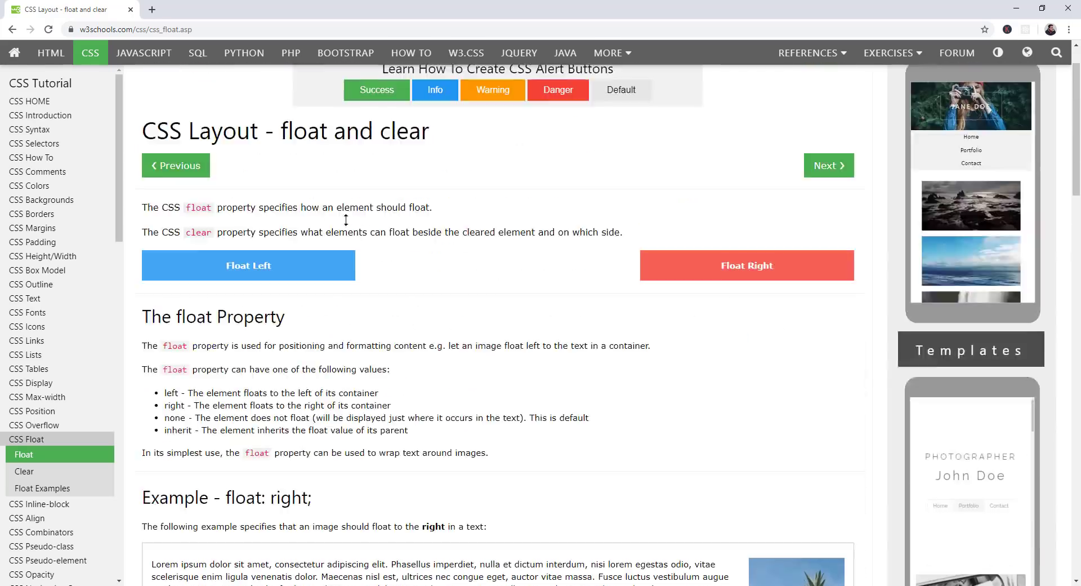
{"action": "scroll", "scroll_direction": "down", "scroll_amount": 3}
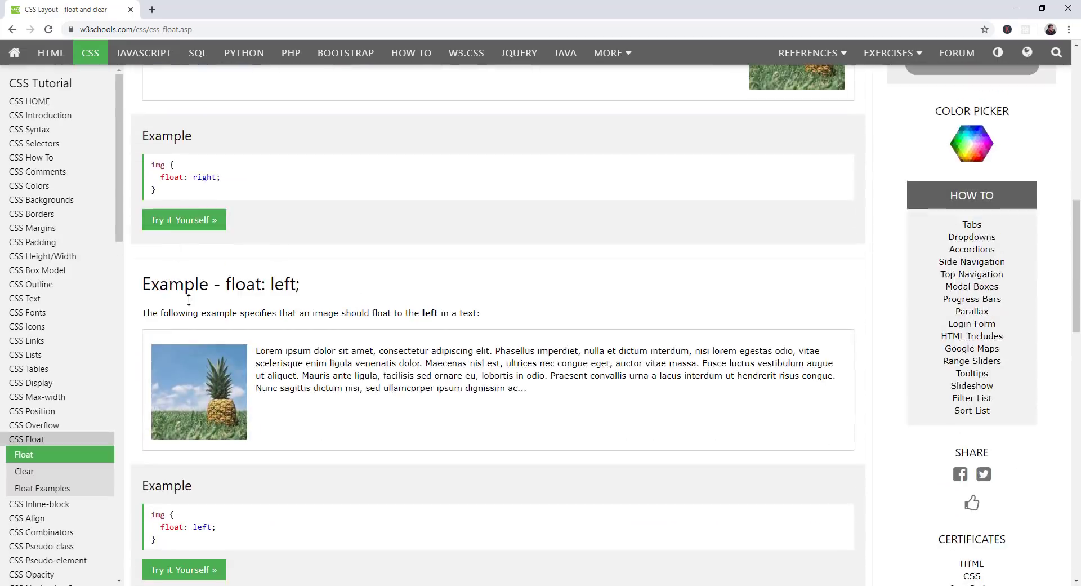
{"action": "scroll", "scroll_direction": "up", "scroll_amount": 3}
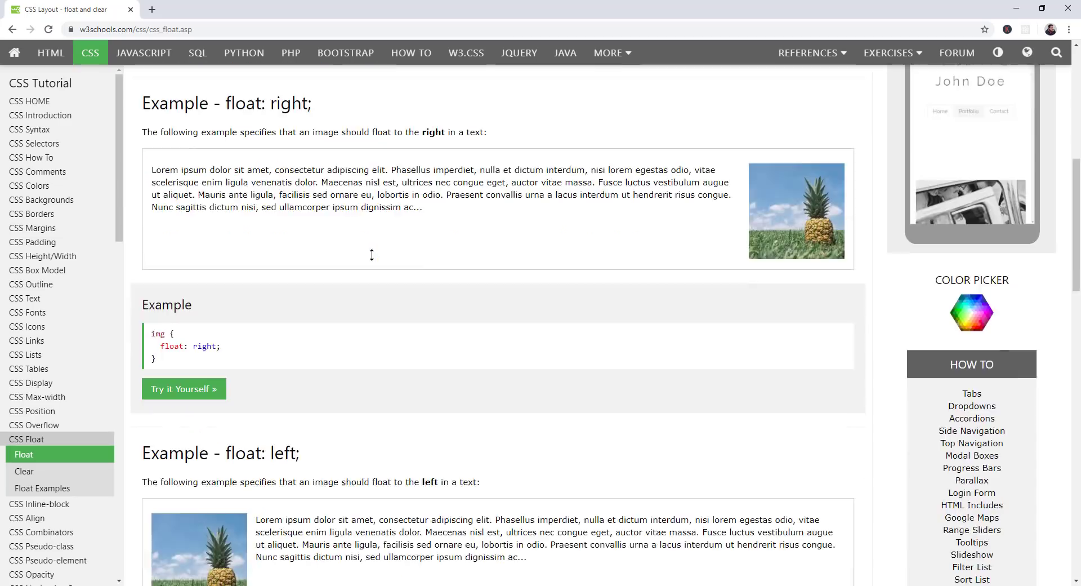
{"action": "scroll", "scroll_direction": "down", "scroll_amount": 3}
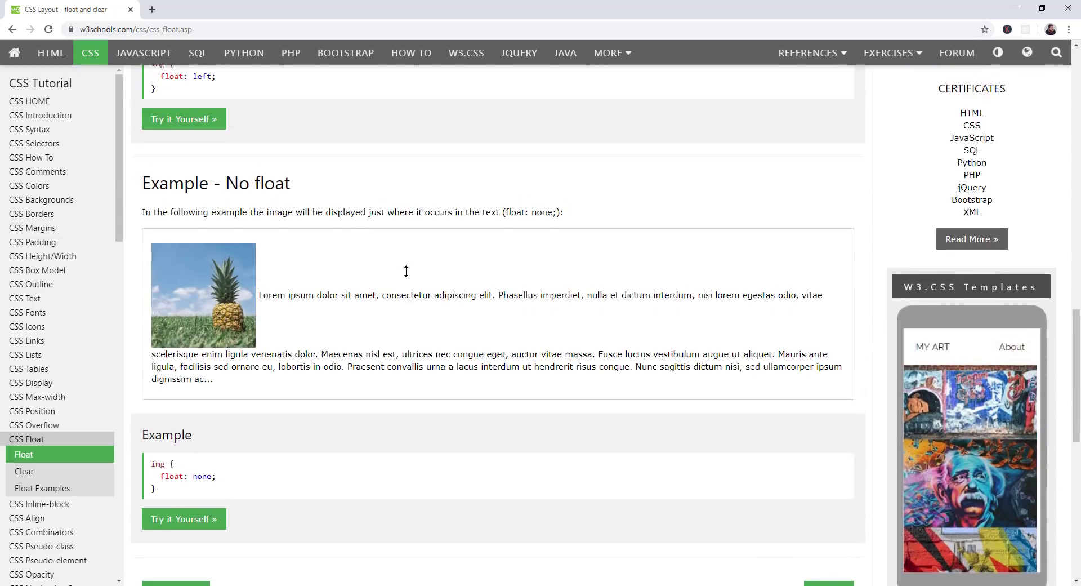
{"action": "mouse_move", "coordinate": [226, 333]}
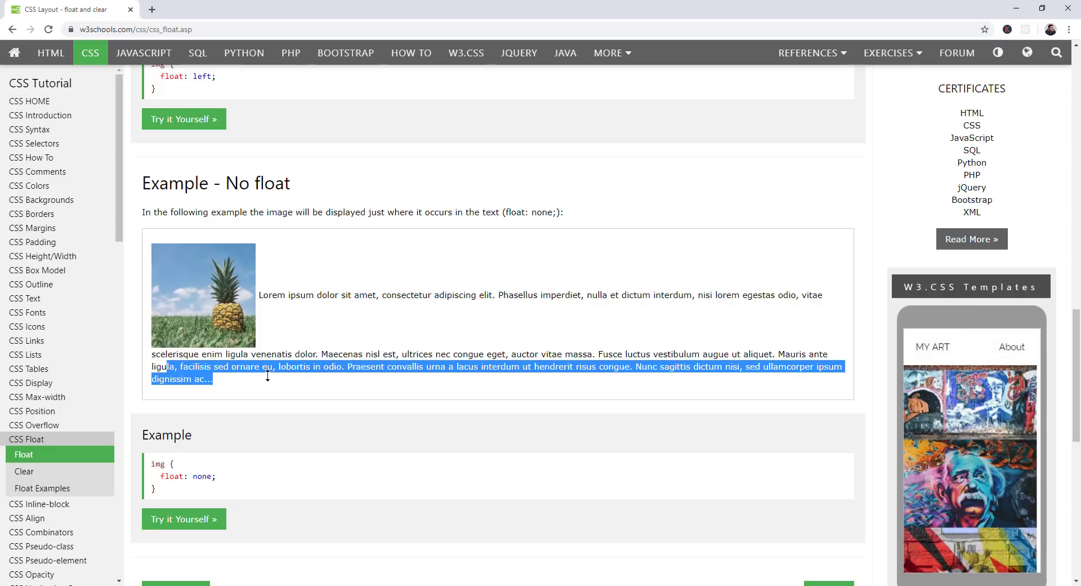
{"action": "mouse_move", "coordinate": [304, 252]}
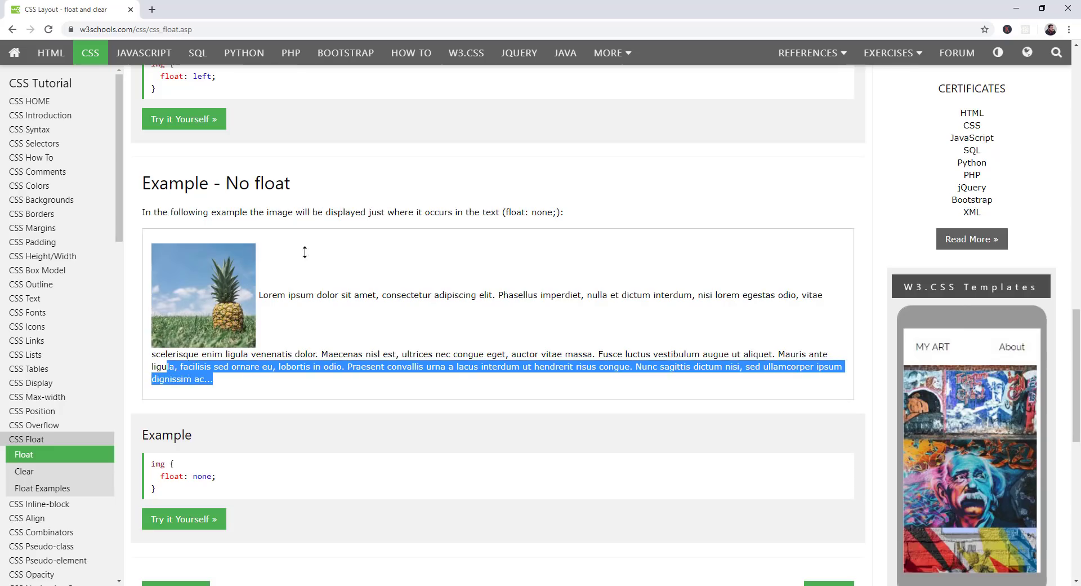
{"action": "scroll", "scroll_direction": "down", "scroll_amount": 3}
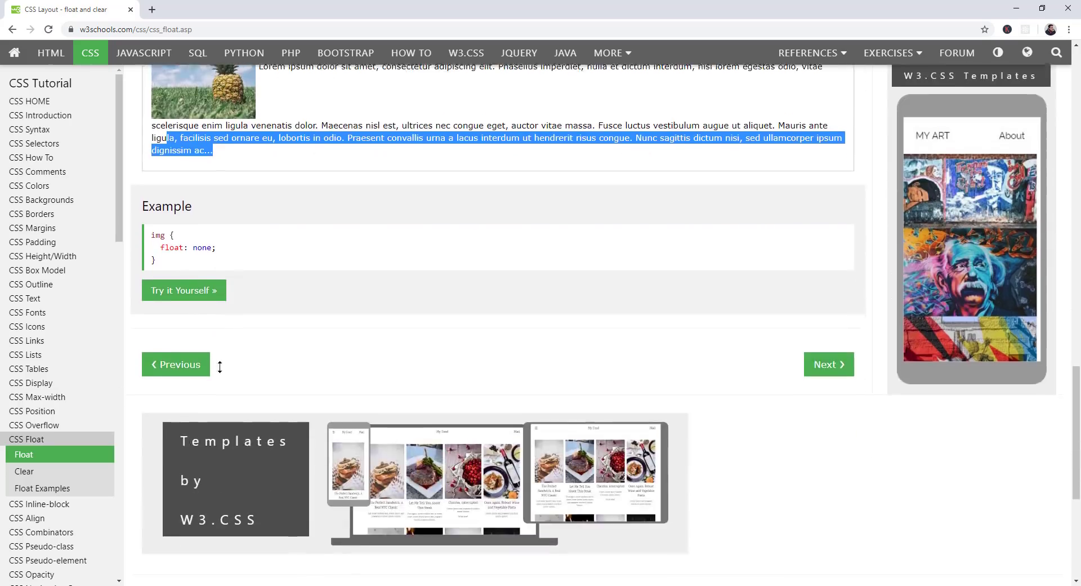
{"action": "scroll", "scroll_direction": "up", "scroll_amount": 3}
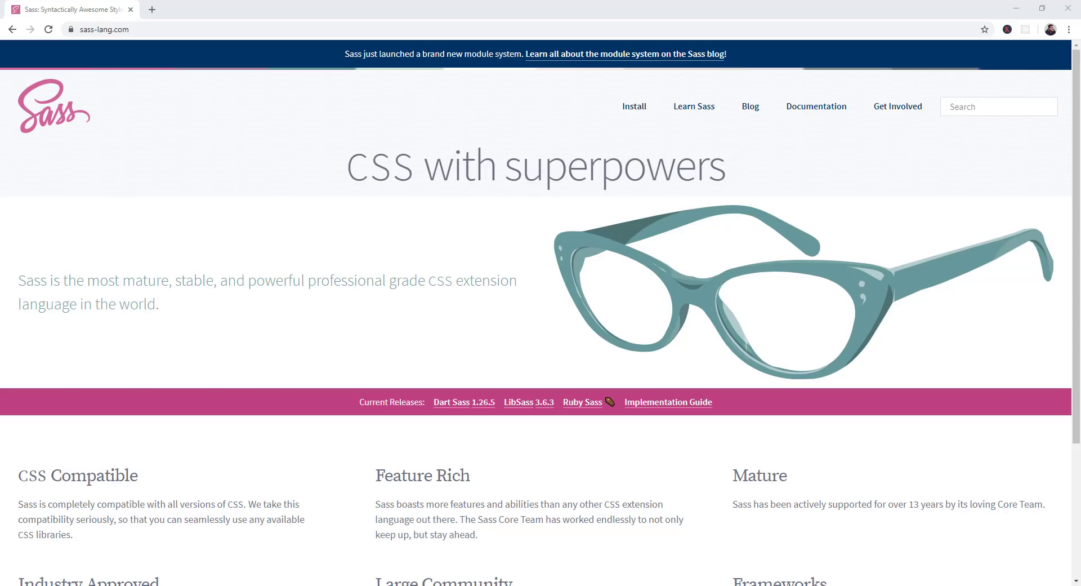
- Scroll down the Sass homepage to its features and footer, then back to the top
{"action": "scroll", "scroll_direction": "down", "scroll_amount": 3}
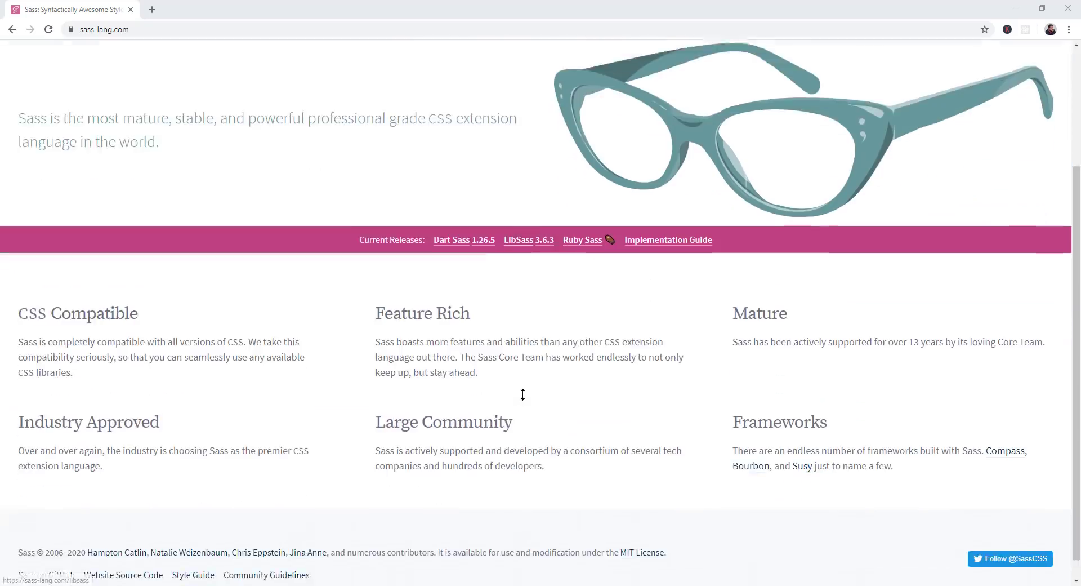
{"action": "scroll", "scroll_direction": "up", "scroll_amount": 3}
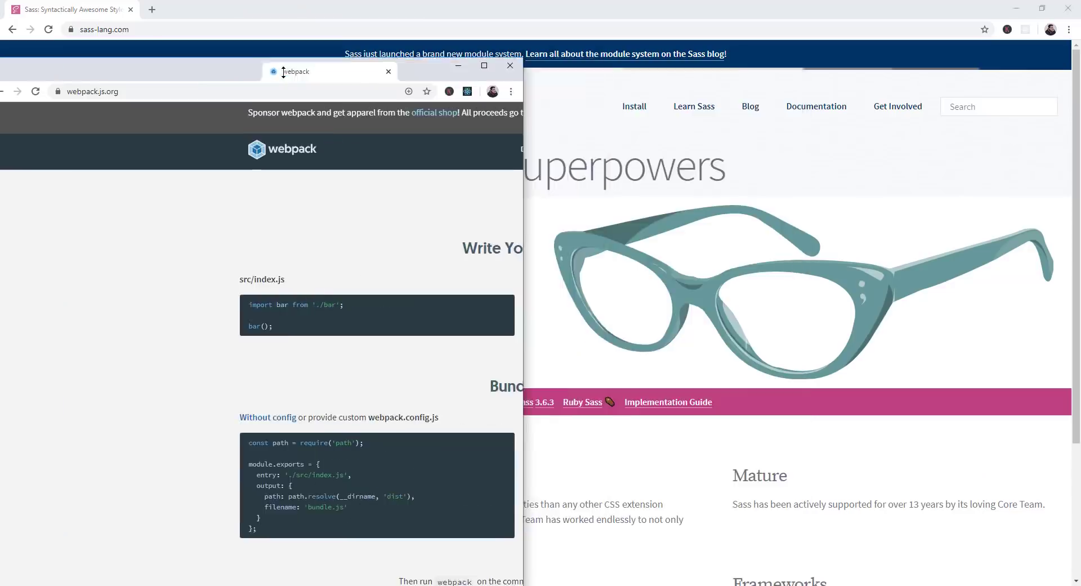
- Navigate from the webpack window to the W3Schools CSS Animations lesson
{"action": "left_click", "coordinate": [483, 65]}
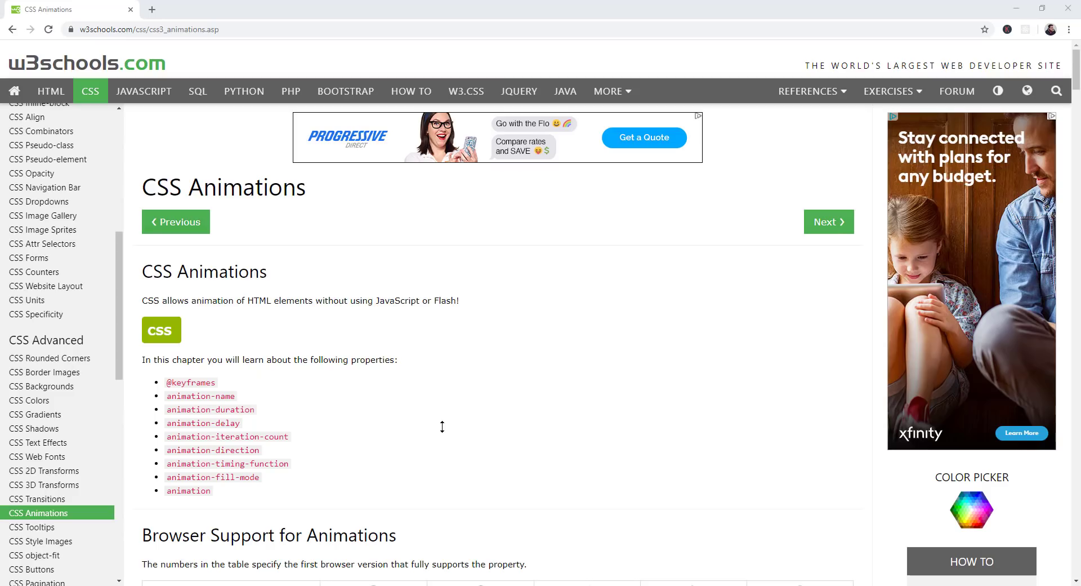
{"action": "mouse_move", "coordinate": [195, 290]}
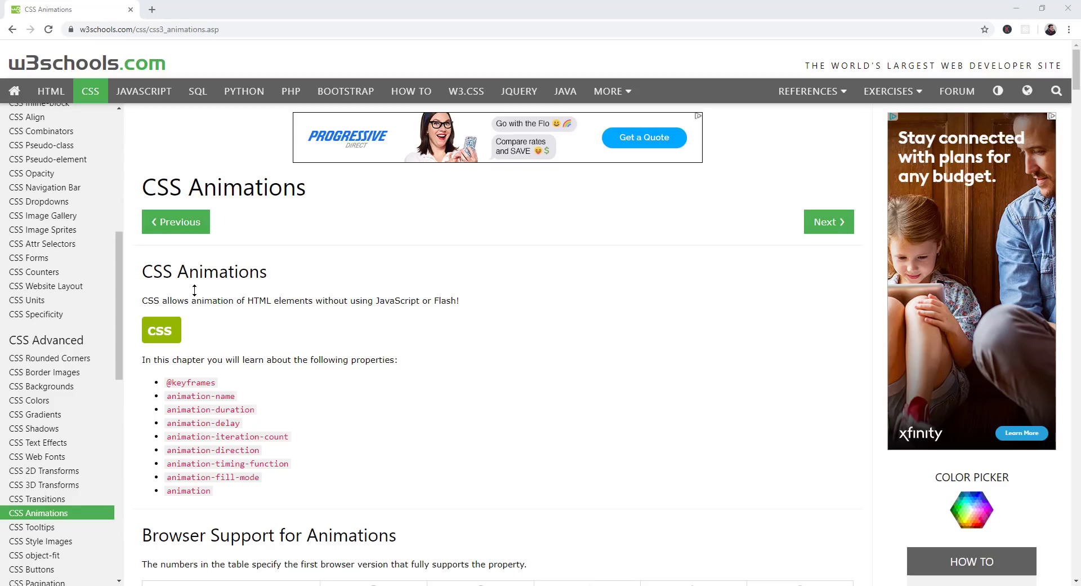
{"action": "left_click", "coordinate": [48, 29]}
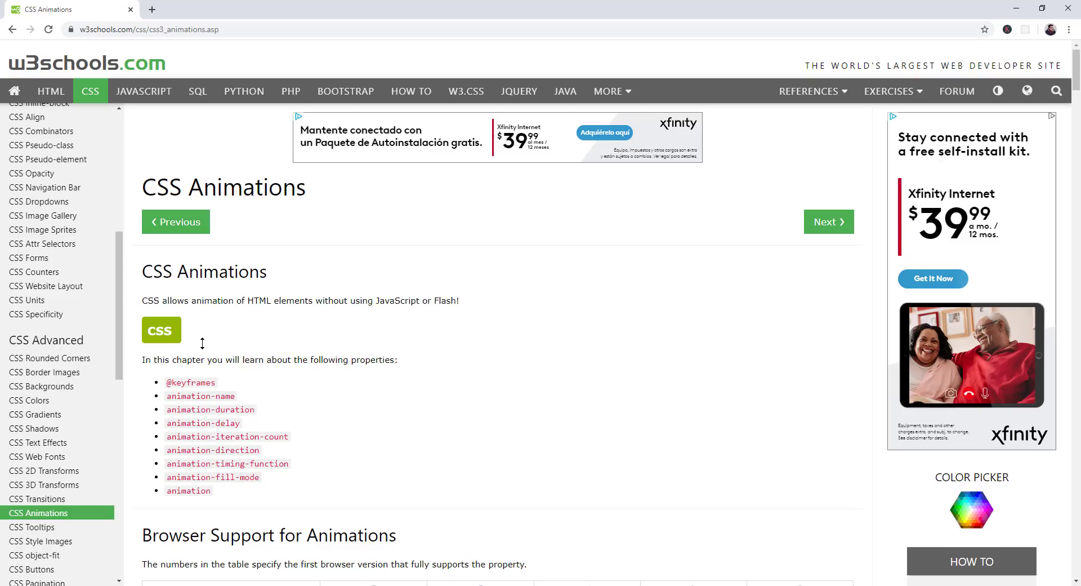
{"action": "mouse_move", "coordinate": [479, 204]}
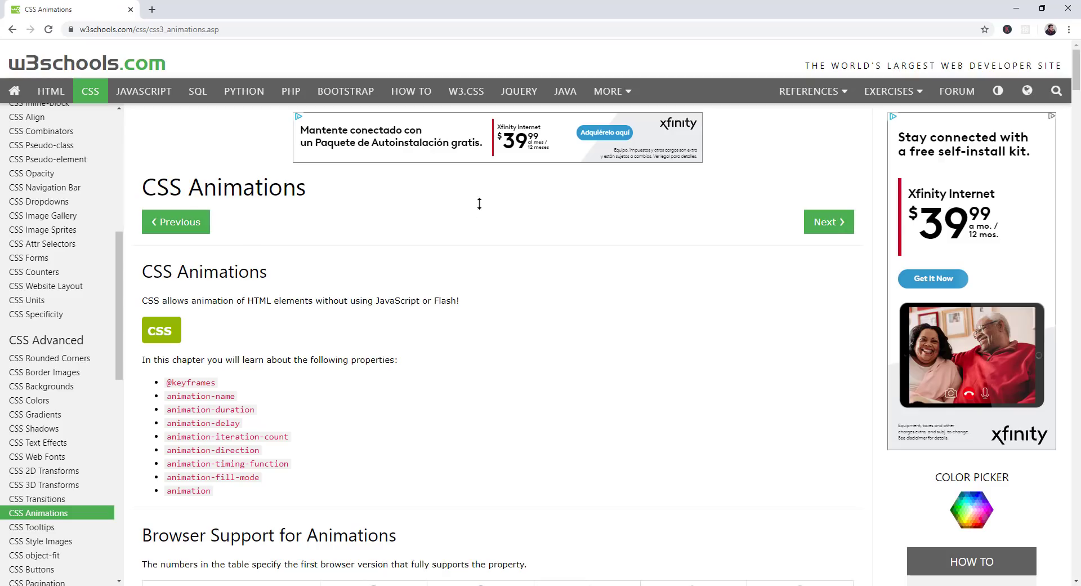
{"action": "left_click", "coordinate": [145, 30]}
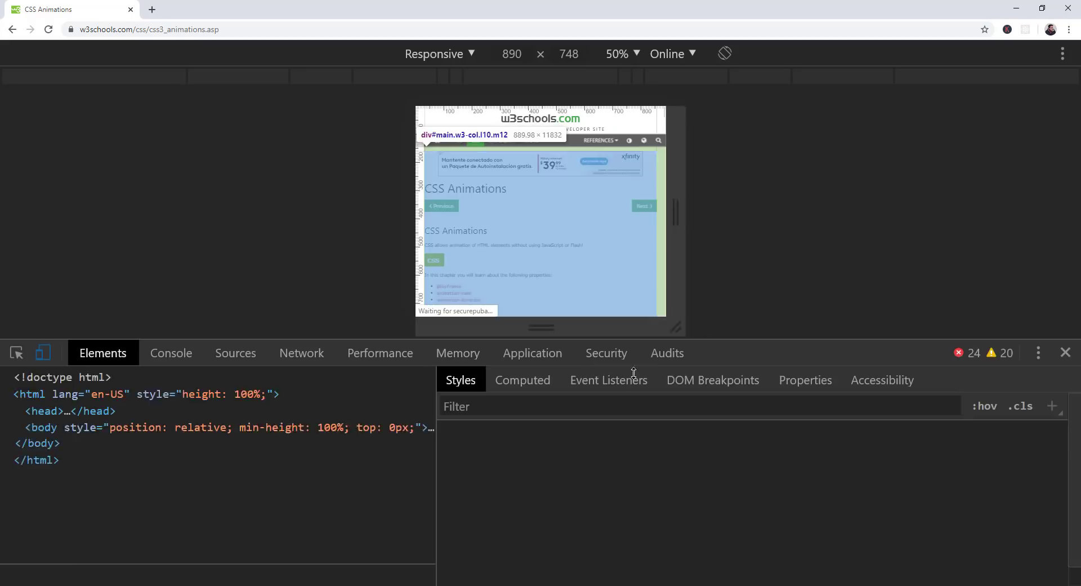
- Open the Animations drawer from DevTools' ⋮ menu under More tools
{"action": "left_click", "coordinate": [1037, 352]}
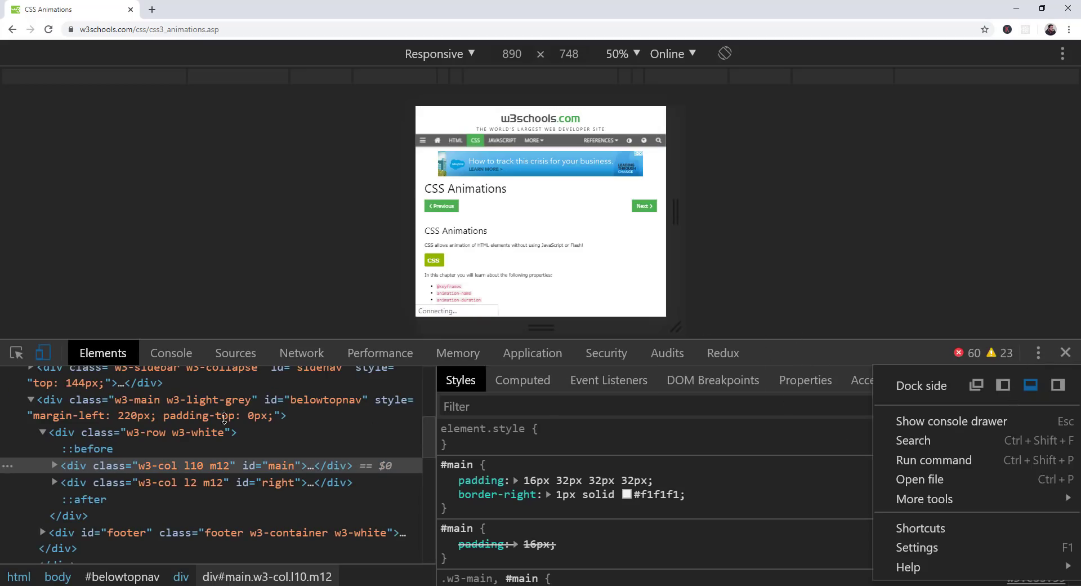
{"action": "right_click", "coordinate": [432, 260]}
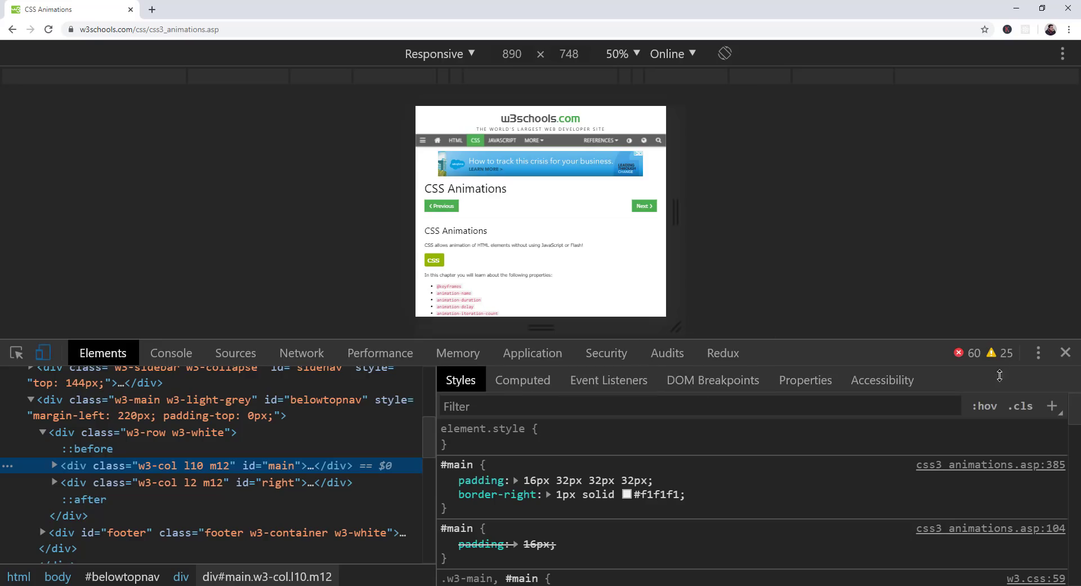
{"action": "left_click", "coordinate": [1037, 353]}
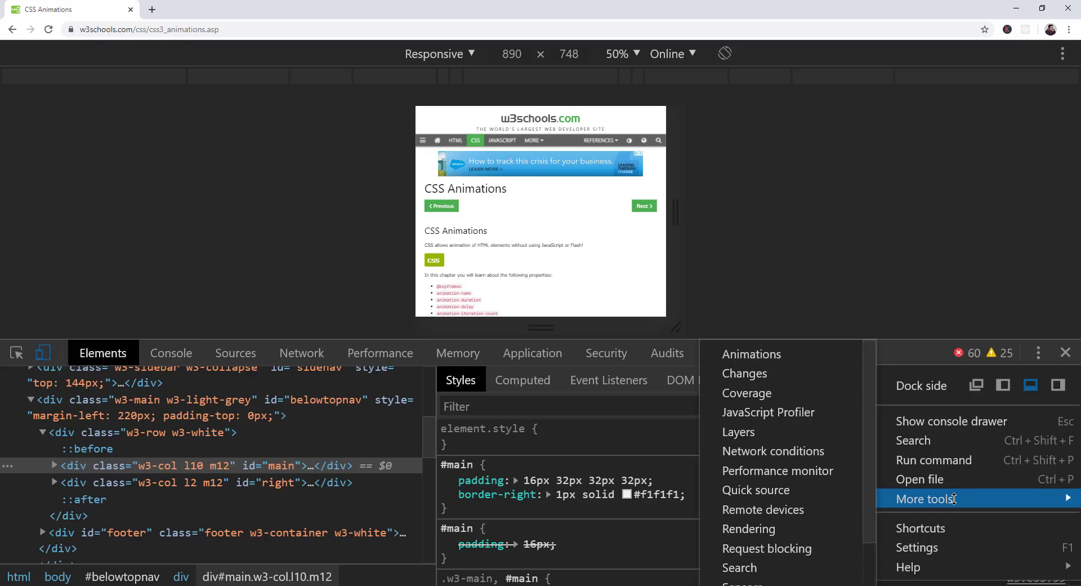
{"action": "mouse_move", "coordinate": [779, 470]}
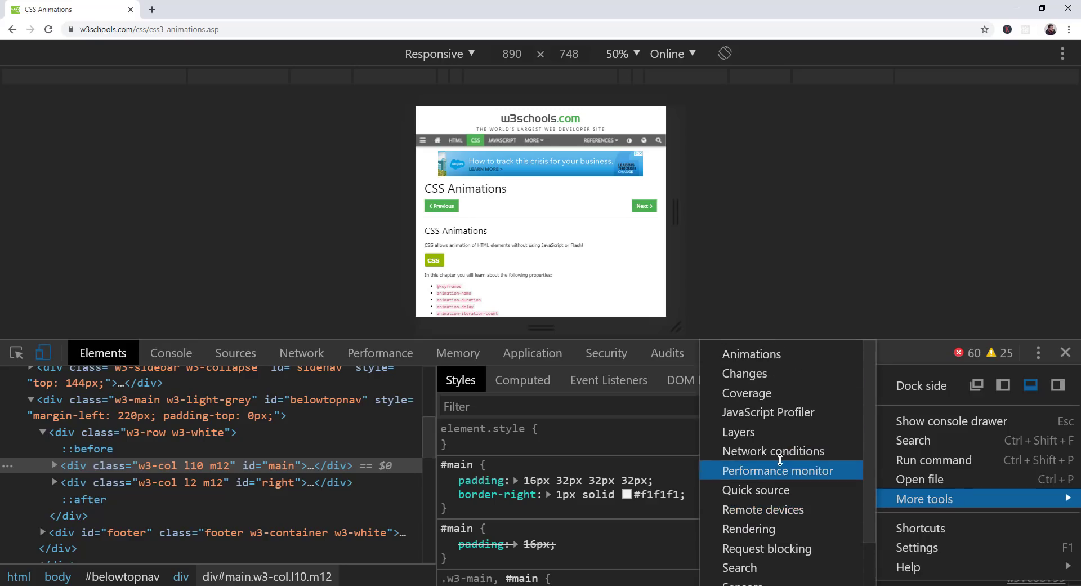
{"action": "mouse_move", "coordinate": [750, 354]}
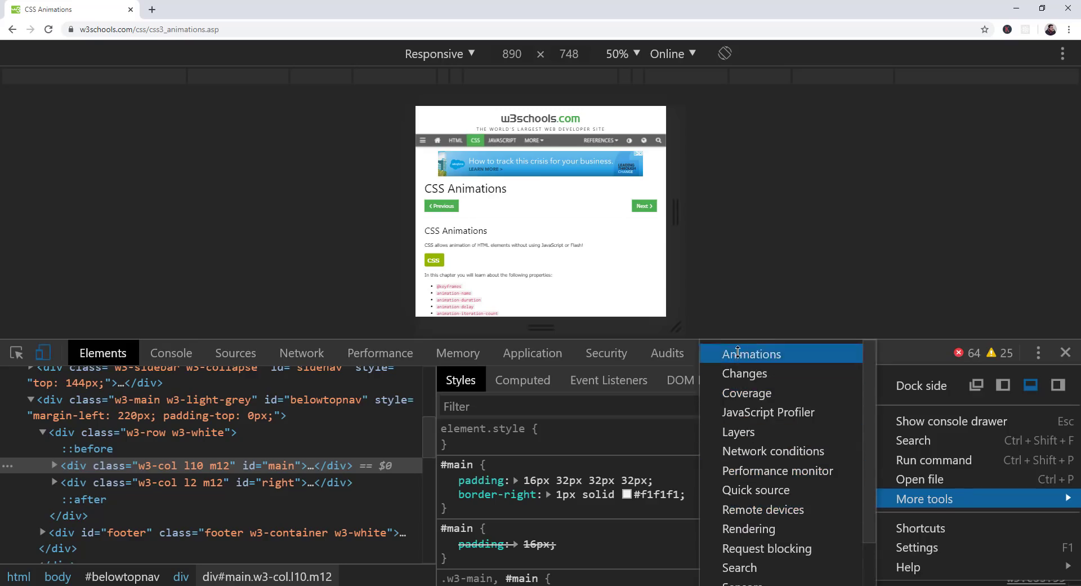
{"action": "left_click", "coordinate": [751, 353]}
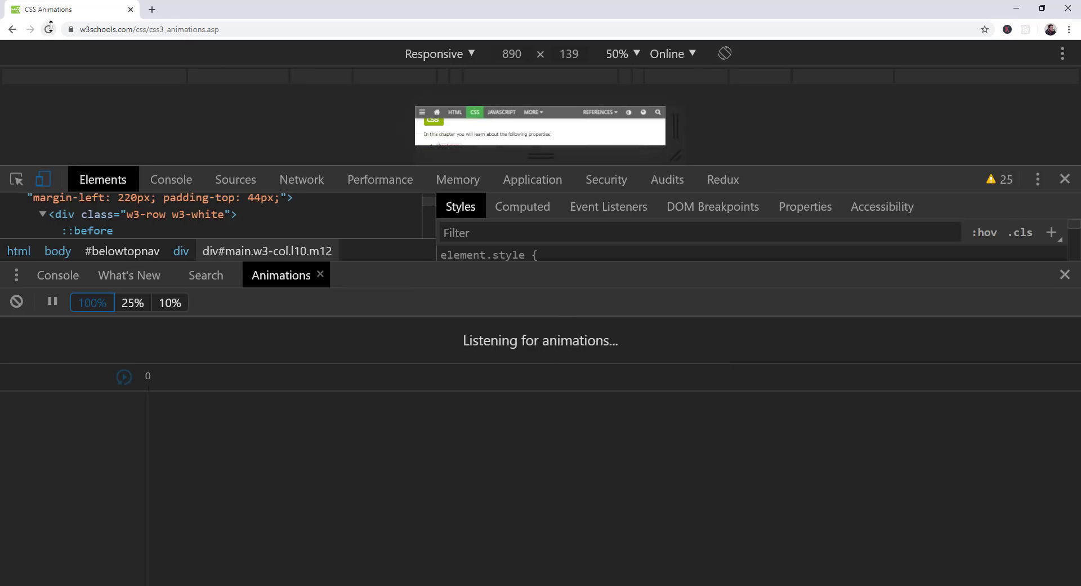
- Reload the CSS Animations page so the Animations drawer captures its animations
{"action": "left_click", "coordinate": [48, 29]}
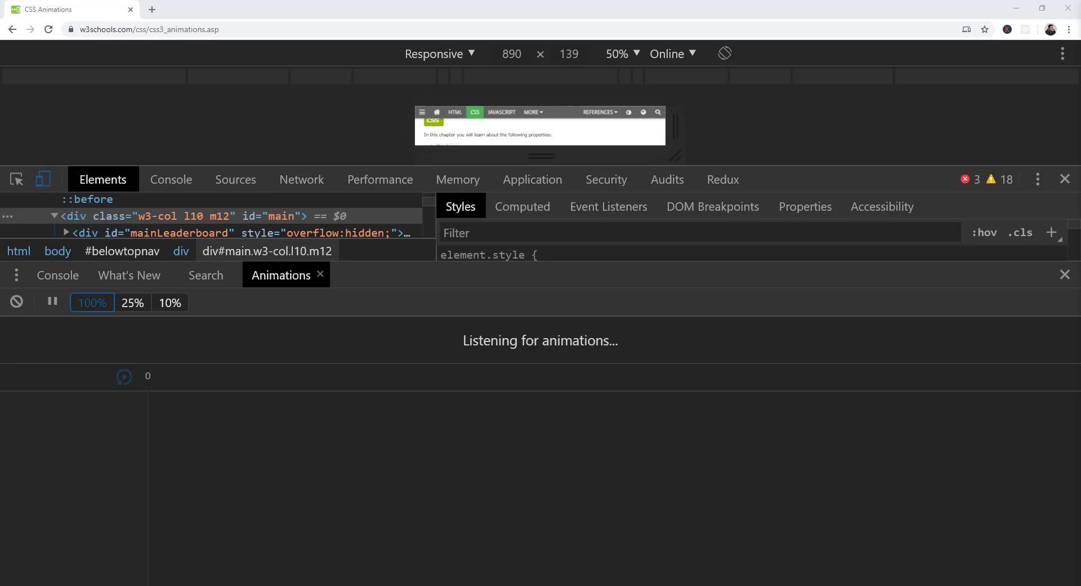
{"action": "mouse_move", "coordinate": [187, 72]}
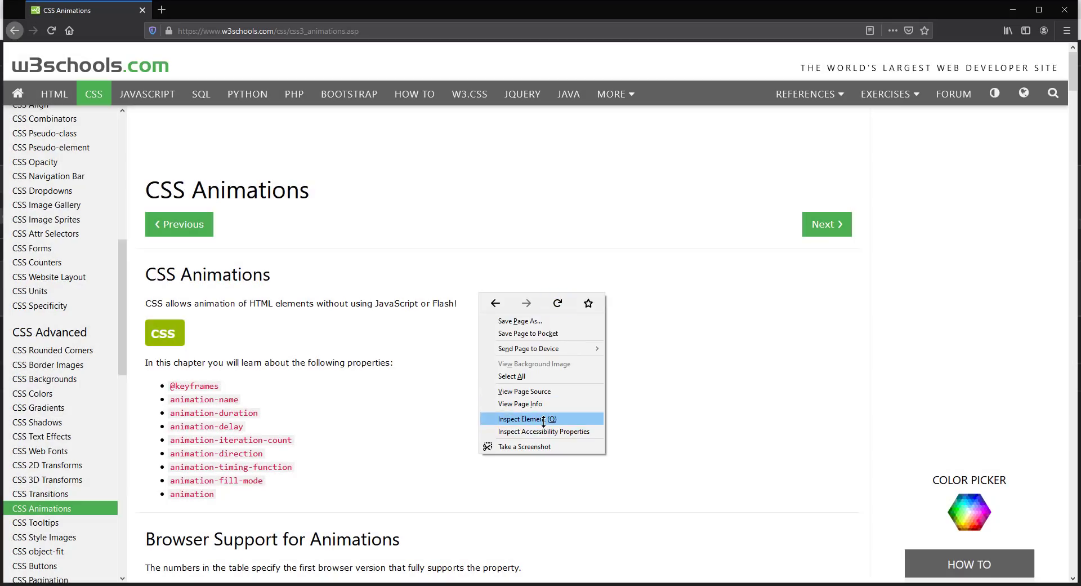
- Inspect the page in Firefox and show the animated_div timeline with its background-color keyframes
{"action": "left_click", "coordinate": [526, 418]}
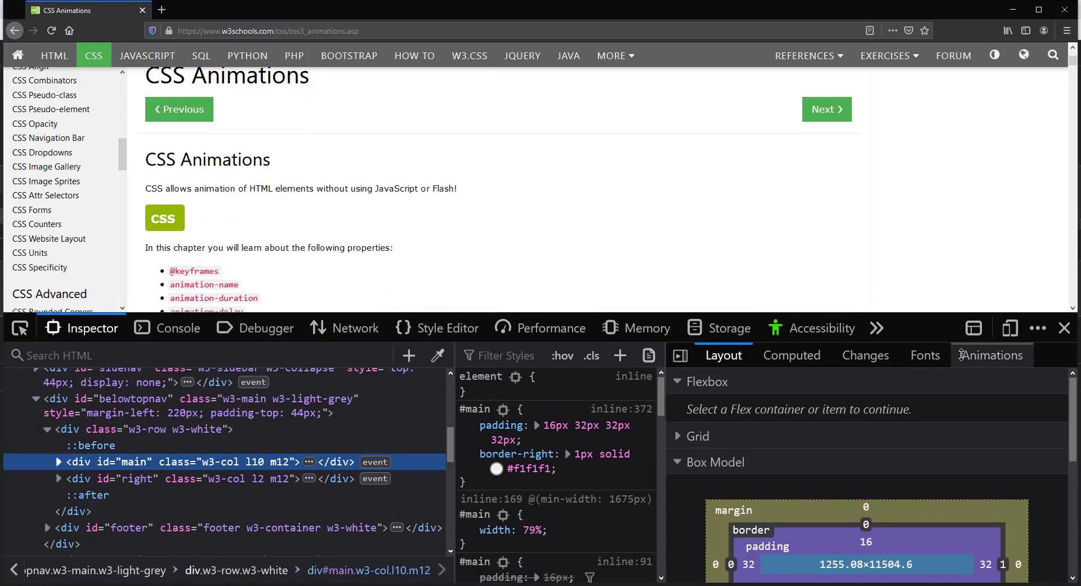
{"action": "left_click", "coordinate": [992, 355]}
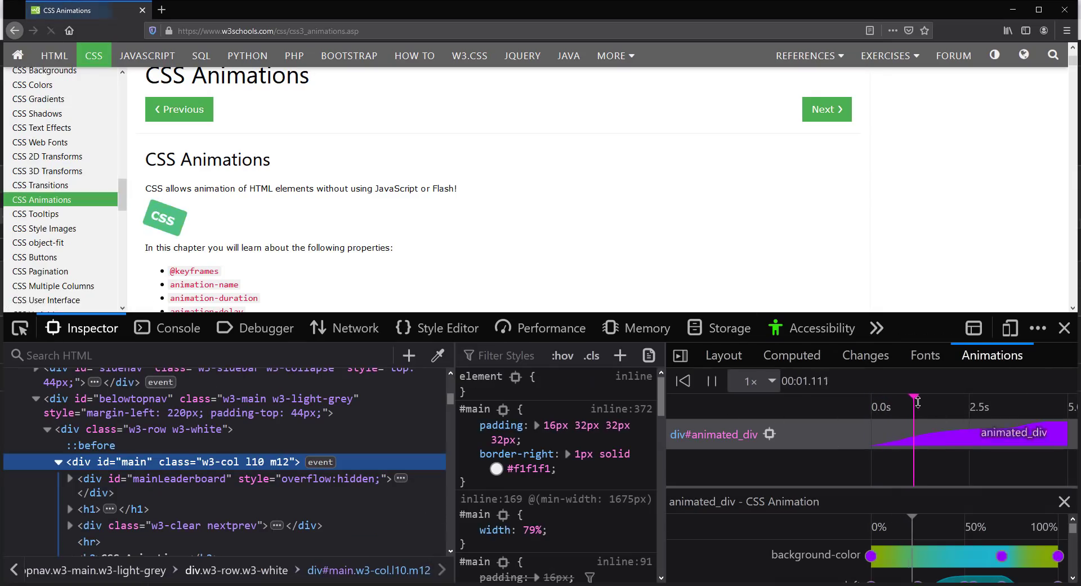
{"action": "left_click", "coordinate": [710, 379]}
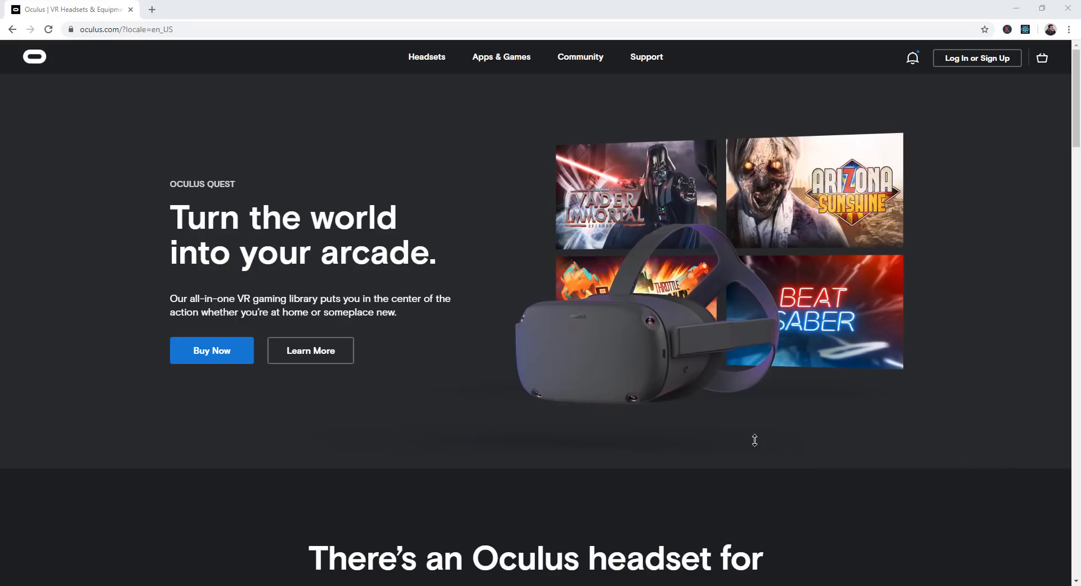
{"action": "mouse_move", "coordinate": [511, 328]}
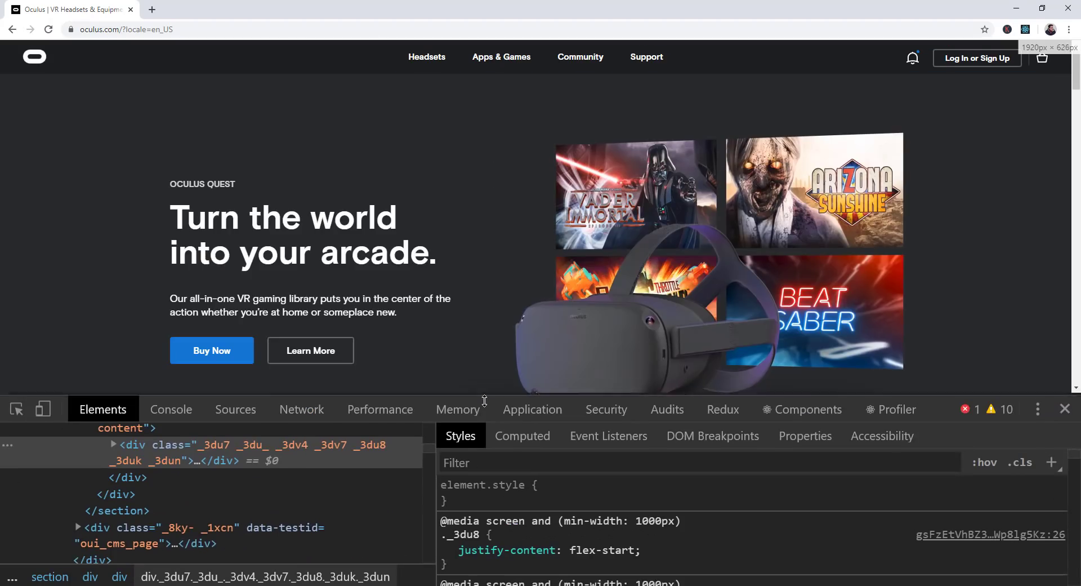
- Enlarge DevTools and select the _7p2 and homepage-hero__background-content divs in the Elements tree
{"action": "left_click_drag", "start_coordinate": [483, 399], "coordinate": [438, 316]}
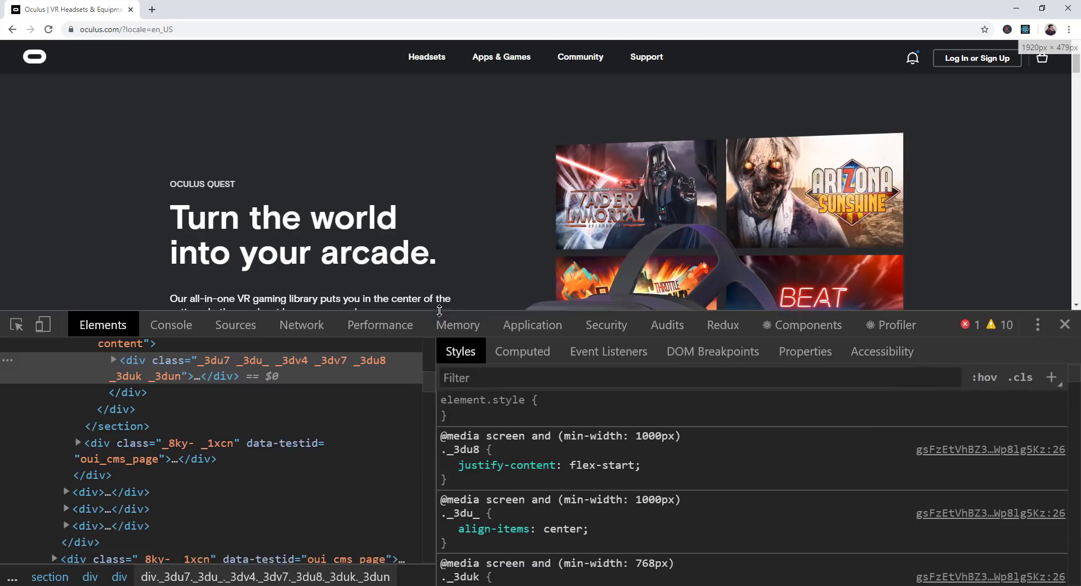
{"action": "scroll", "scroll_direction": "down", "scroll_amount": 3}
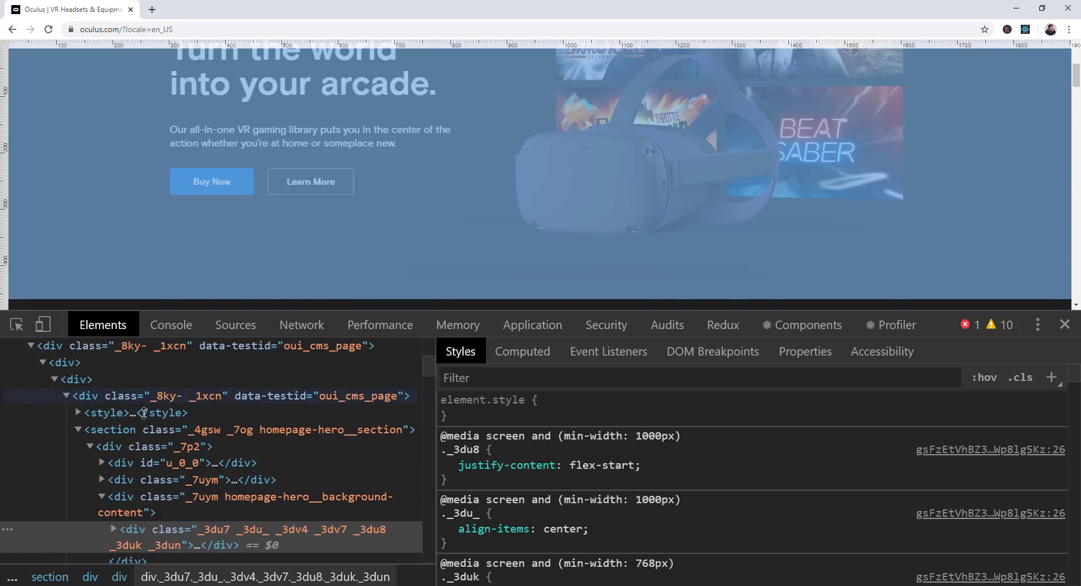
{"action": "left_click", "coordinate": [183, 446]}
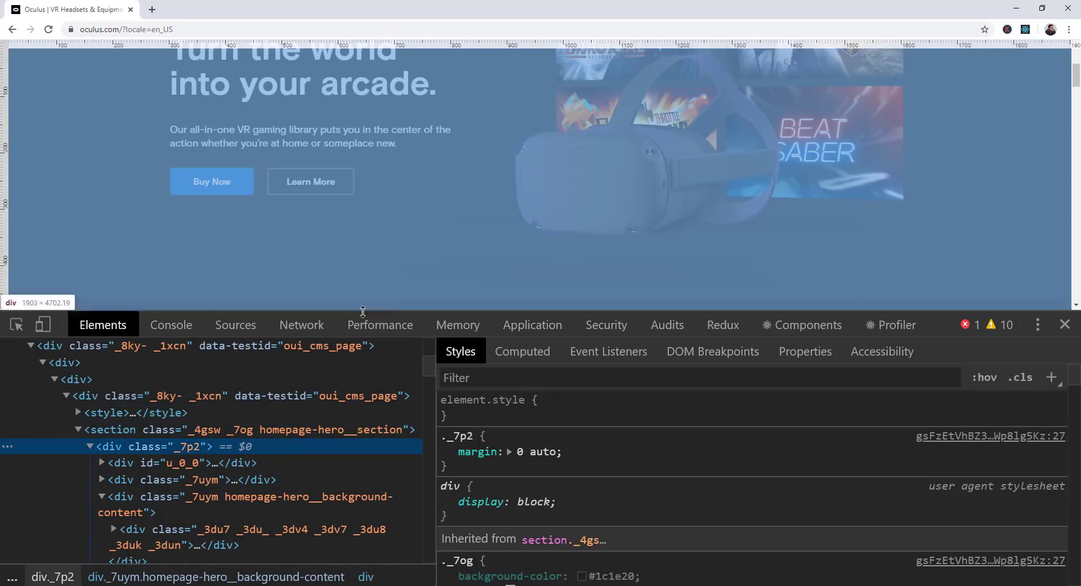
{"action": "left_click", "coordinate": [244, 503]}
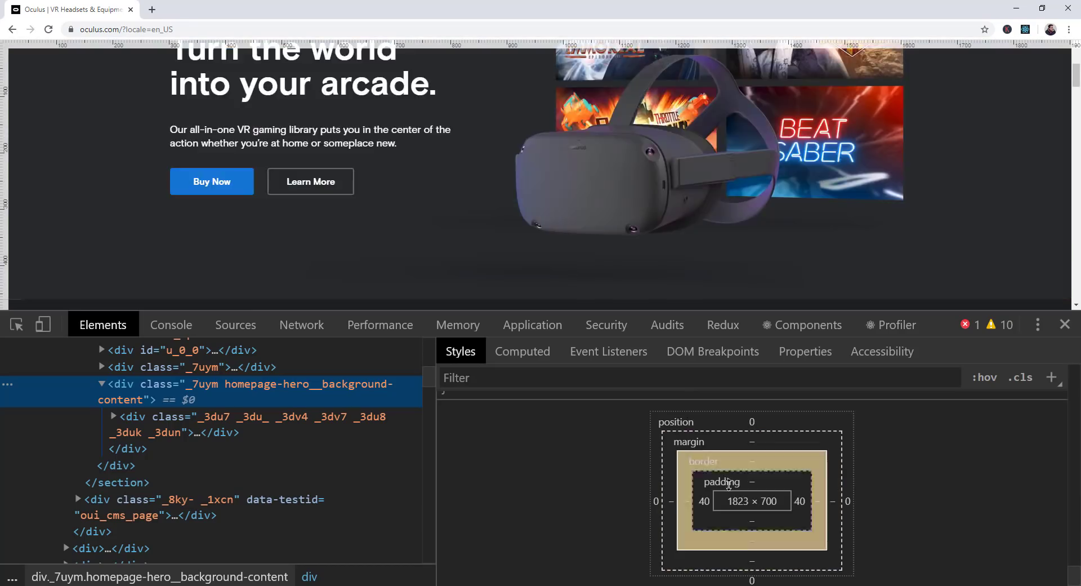
- Select the inner _3du7 hero content div to show its 1823 × 700 box model
{"action": "left_click", "coordinate": [259, 424]}
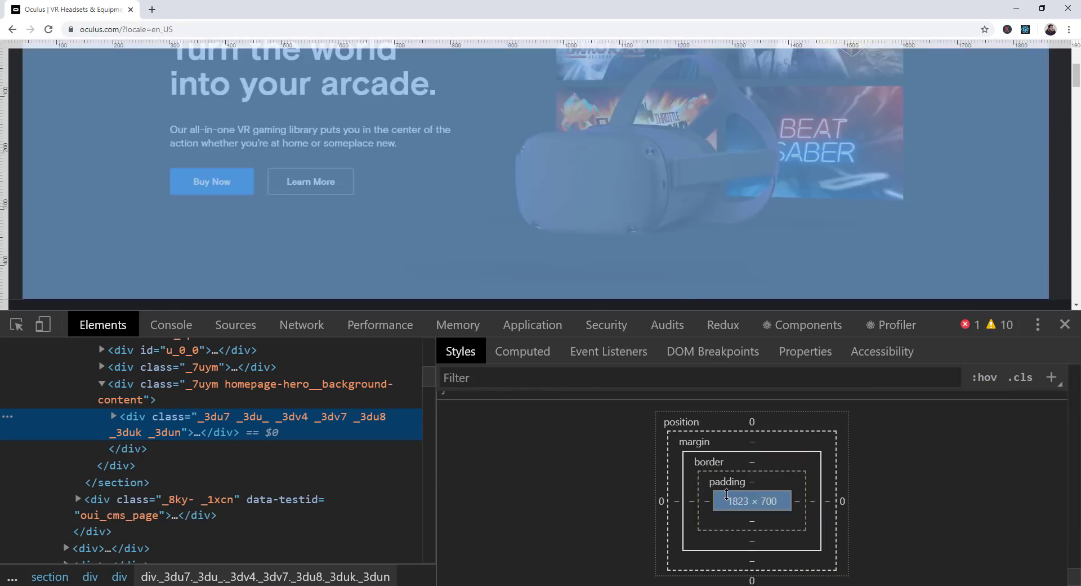
{"action": "mouse_move", "coordinate": [710, 459]}
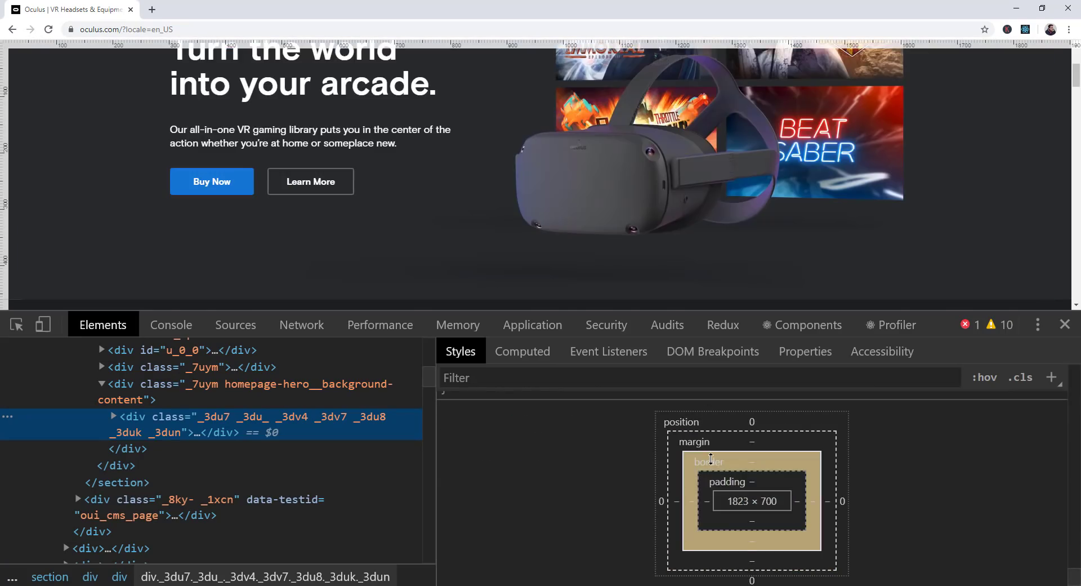
{"action": "mouse_move", "coordinate": [672, 426]}
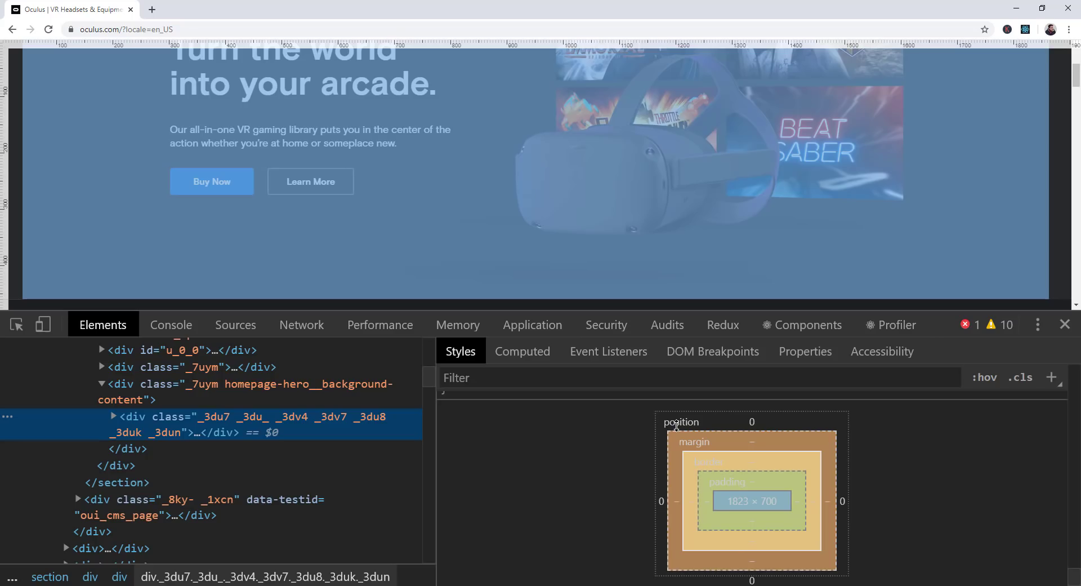
{"action": "mouse_move", "coordinate": [661, 431]}
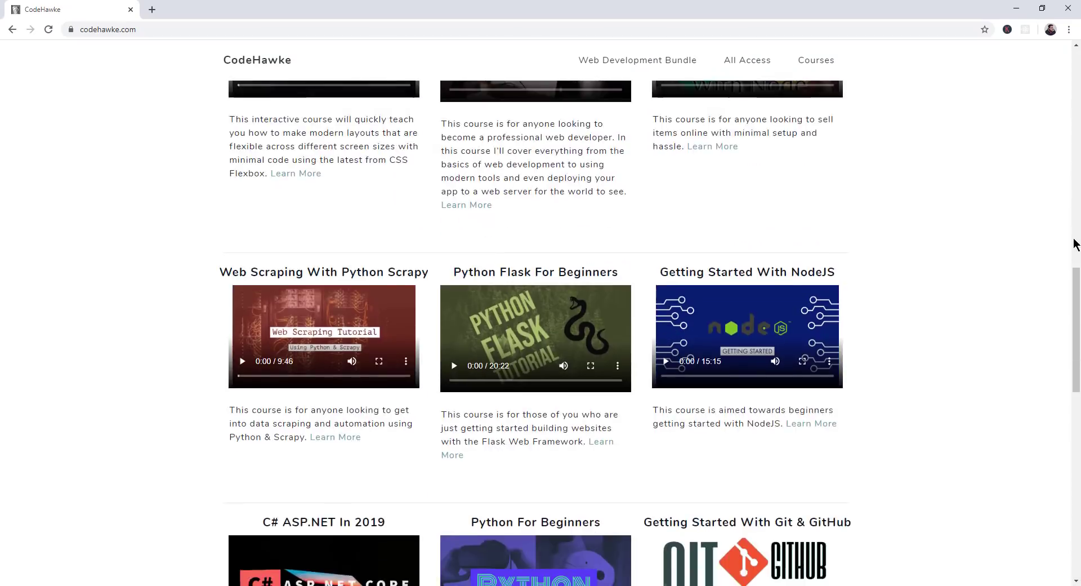
- Scroll the CodeHawke course catalog down to the Contact section and back up to the Chris Hawkes hero
{"action": "scroll", "scroll_direction": "down", "scroll_amount": 3}
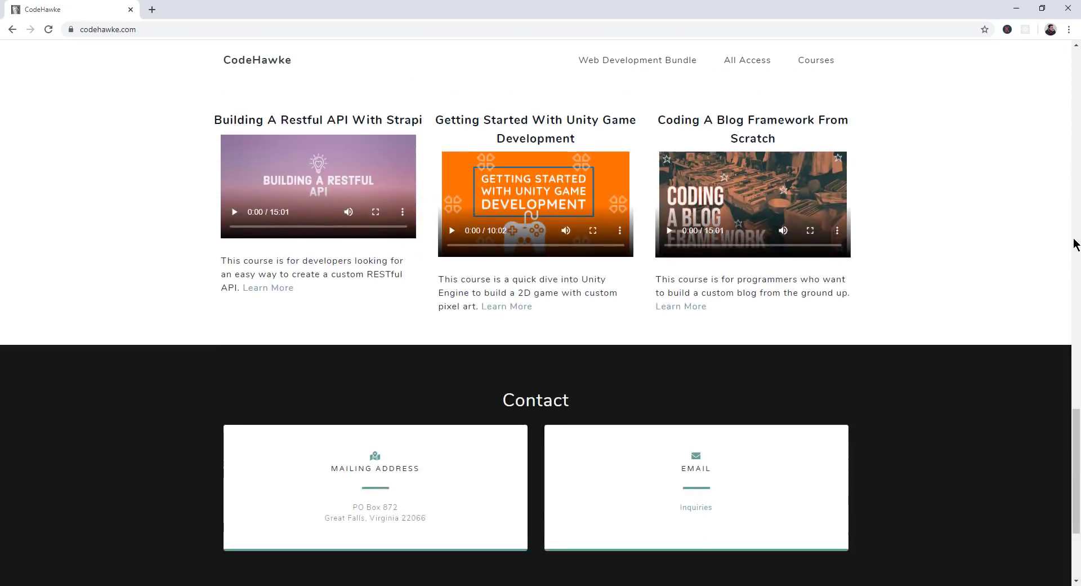
{"action": "mouse_move", "coordinate": [1042, 293]}
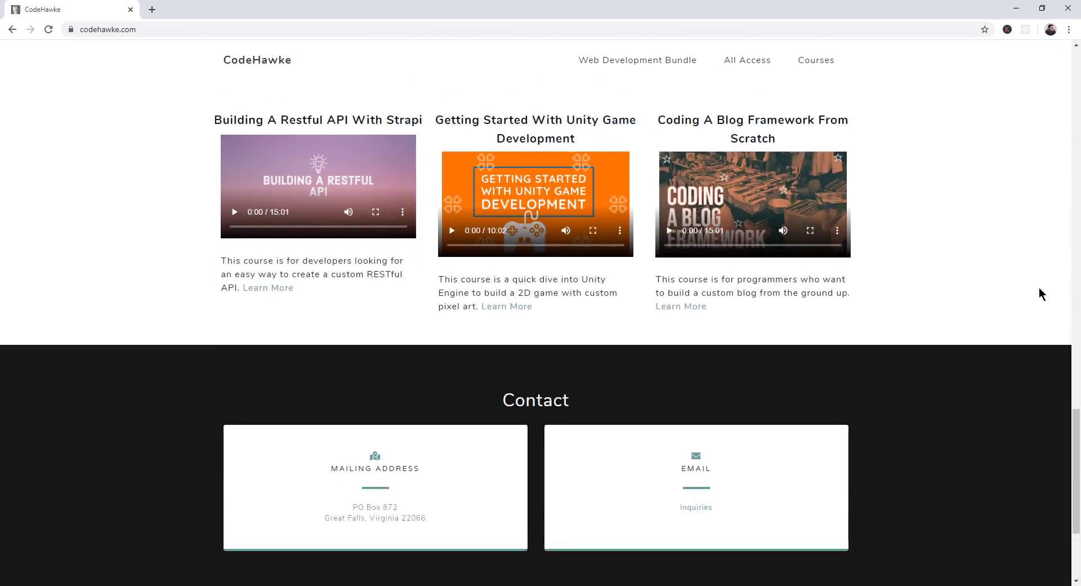
{"action": "scroll", "scroll_direction": "up", "scroll_amount": 3}
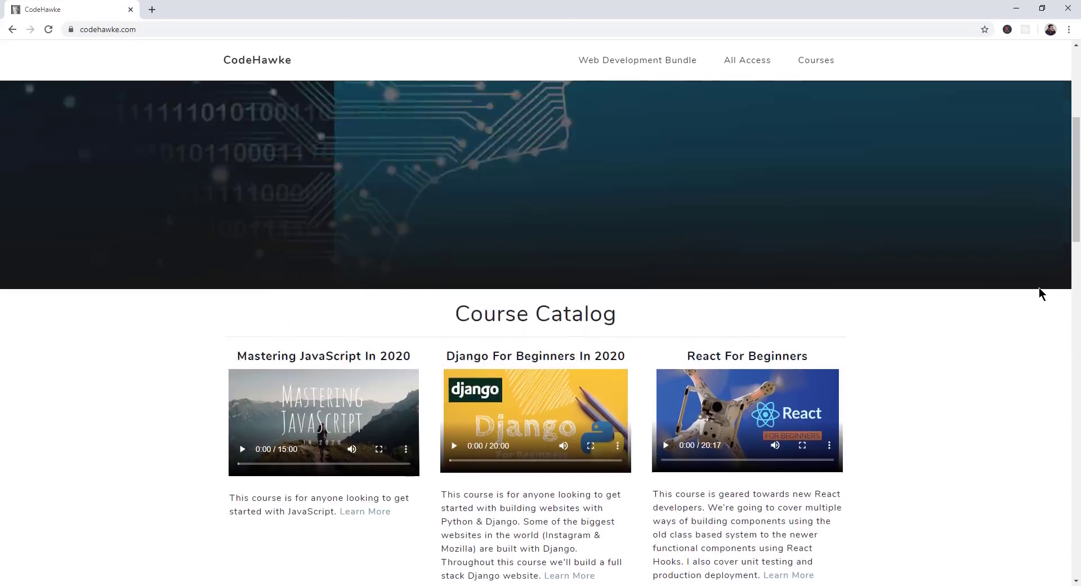
{"action": "scroll", "scroll_direction": "down", "scroll_amount": 3}
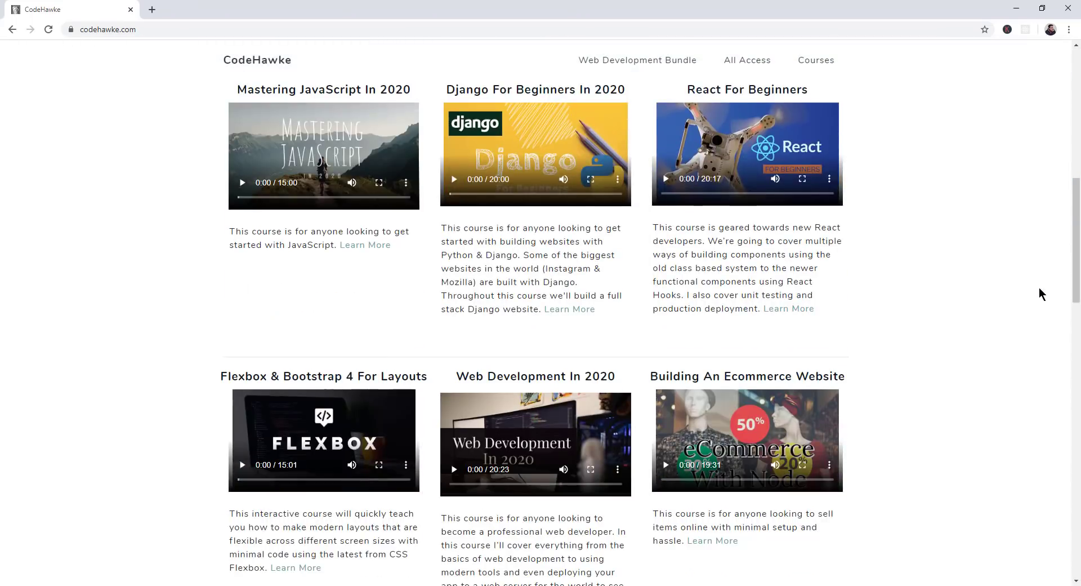
{"action": "scroll", "scroll_direction": "down", "scroll_amount": 3}
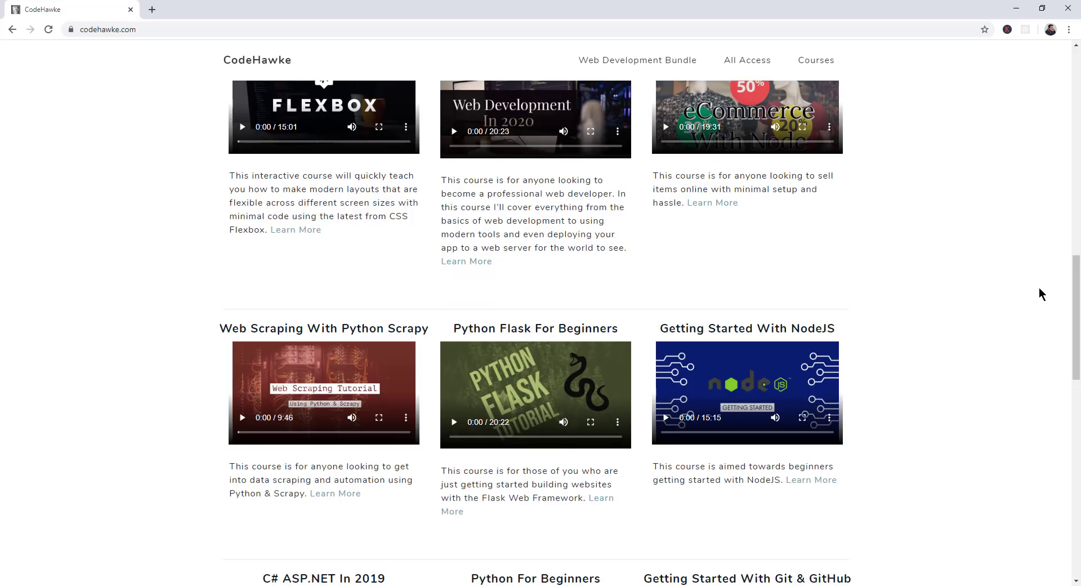
{"action": "scroll", "scroll_direction": "up", "scroll_amount": 3}
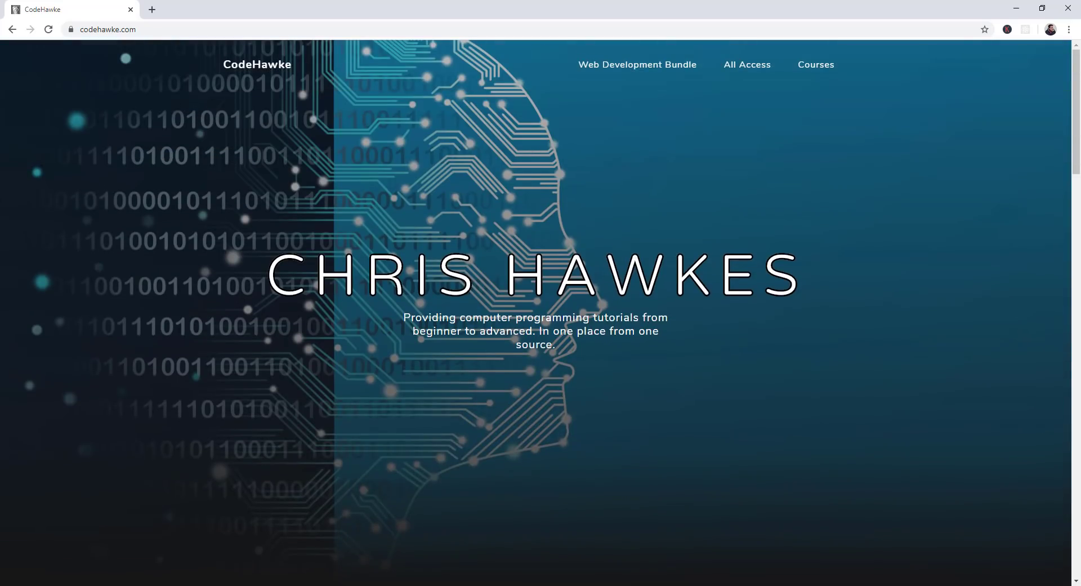